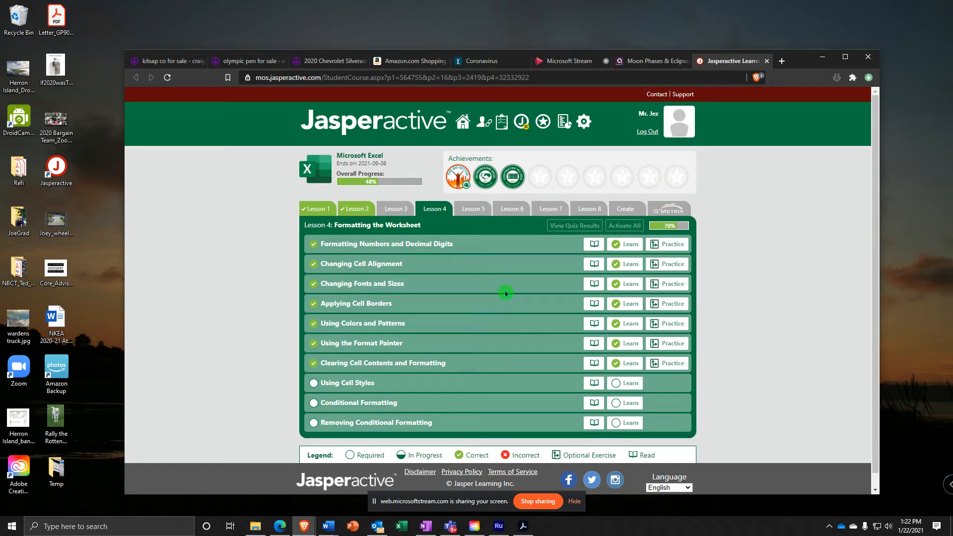
{"action": "mouse_move", "coordinate": [609, 390]}
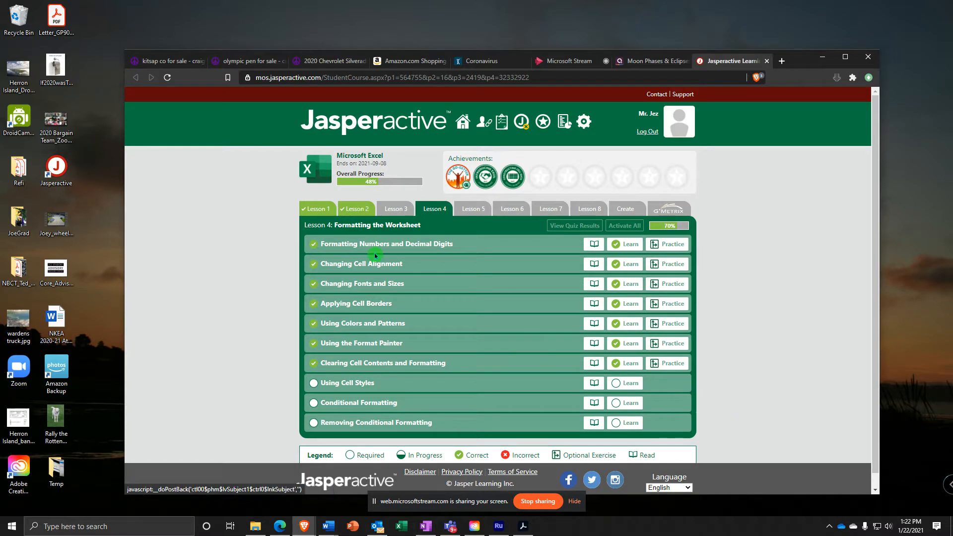
{"action": "mouse_move", "coordinate": [672, 395]}
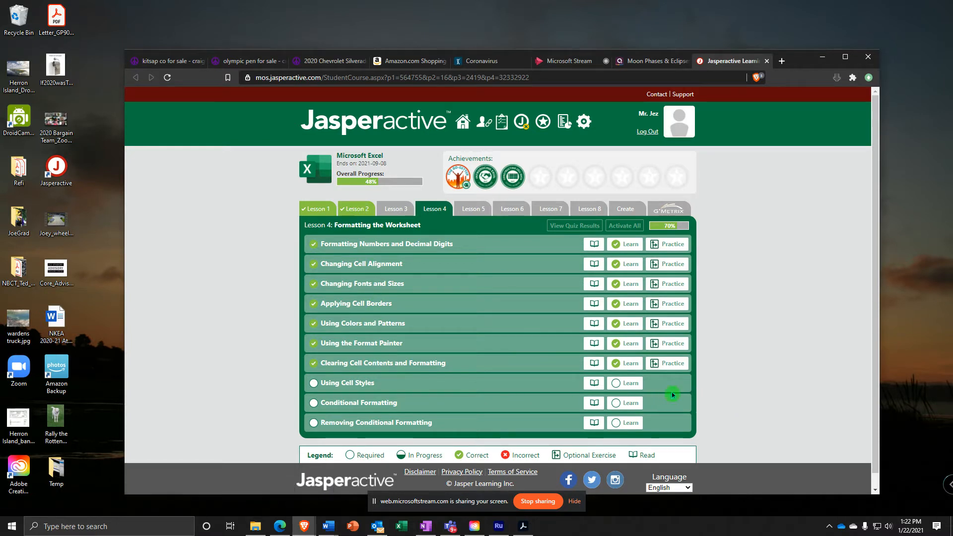
- Launch the Using Cell Styles learning exercise from Lesson 4
{"action": "left_click", "coordinate": [667, 343]}
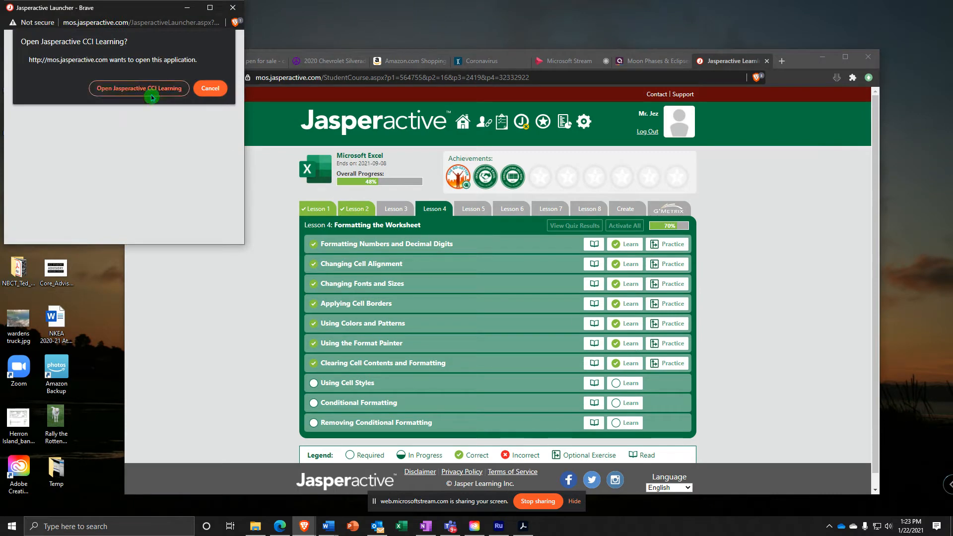
- Open Balance Sheet.xlsx via Jasperactive CCI Learning and select the Current Year heading in B5
{"action": "left_click", "coordinate": [139, 89]}
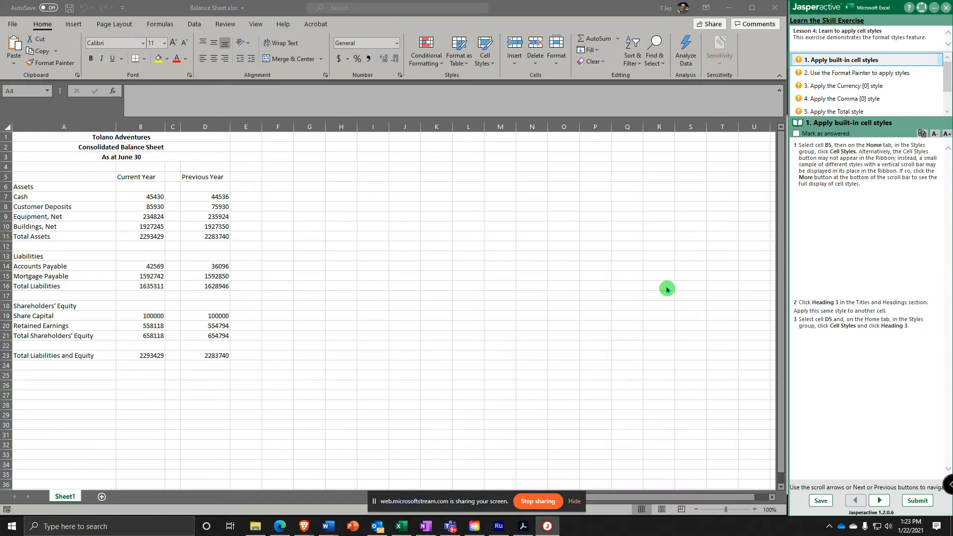
{"action": "left_click", "coordinate": [485, 51]}
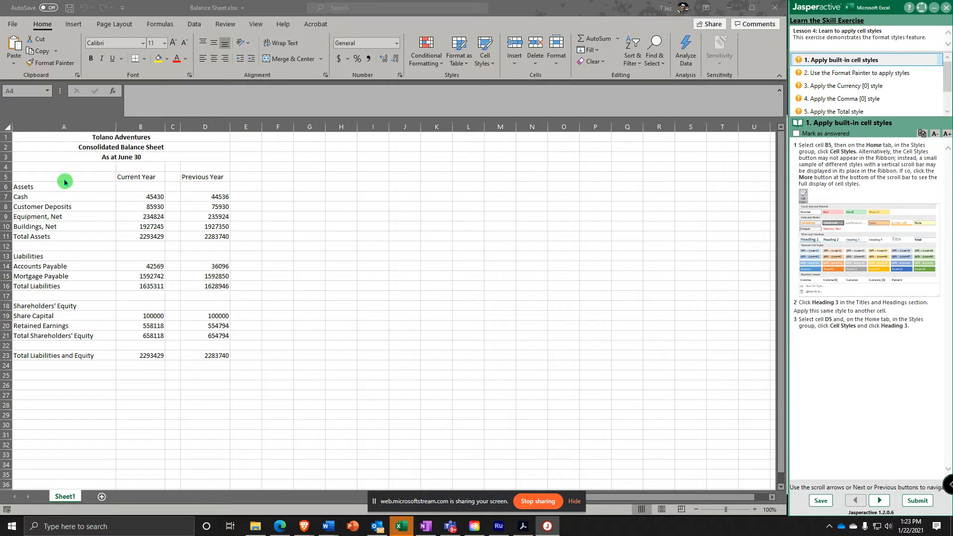
{"action": "left_click", "coordinate": [140, 177]}
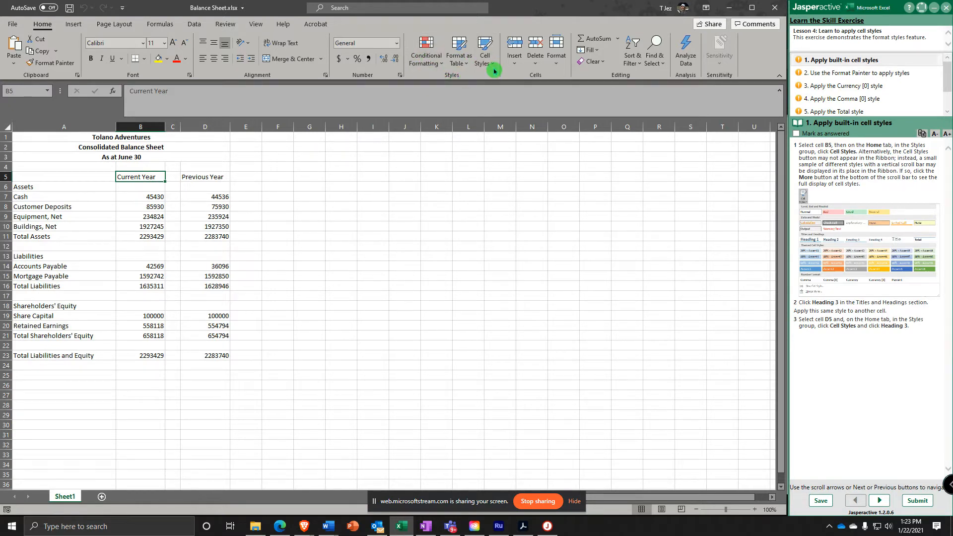
- Apply the Heading 3 cell style to the Current Year and Previous Year headings in B5 and D5
{"action": "left_click", "coordinate": [485, 49]}
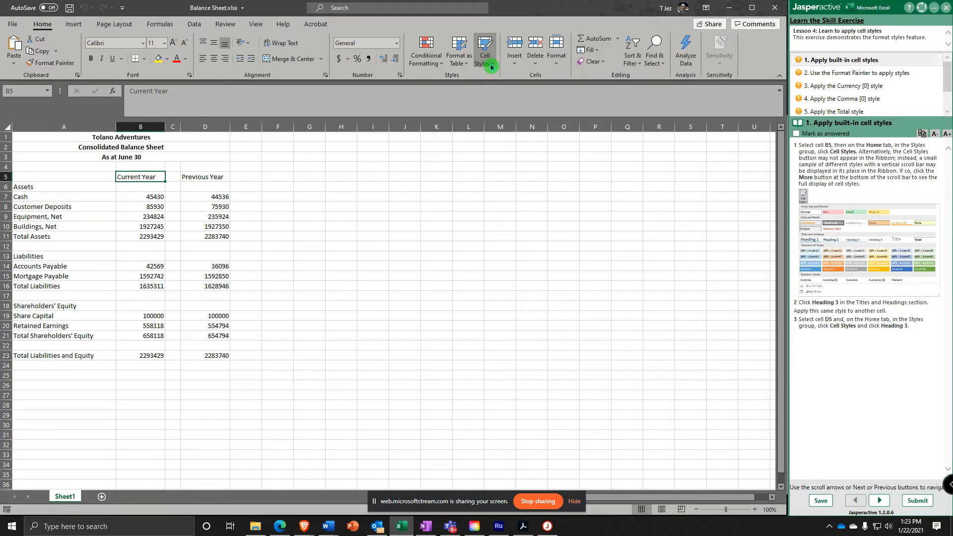
{"action": "left_click", "coordinate": [485, 49]}
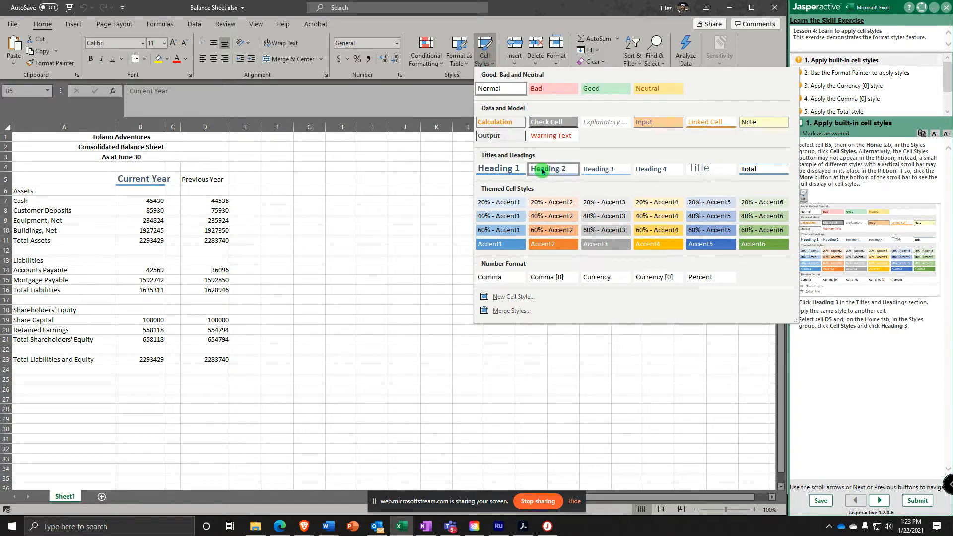
{"action": "left_click", "coordinate": [599, 171]}
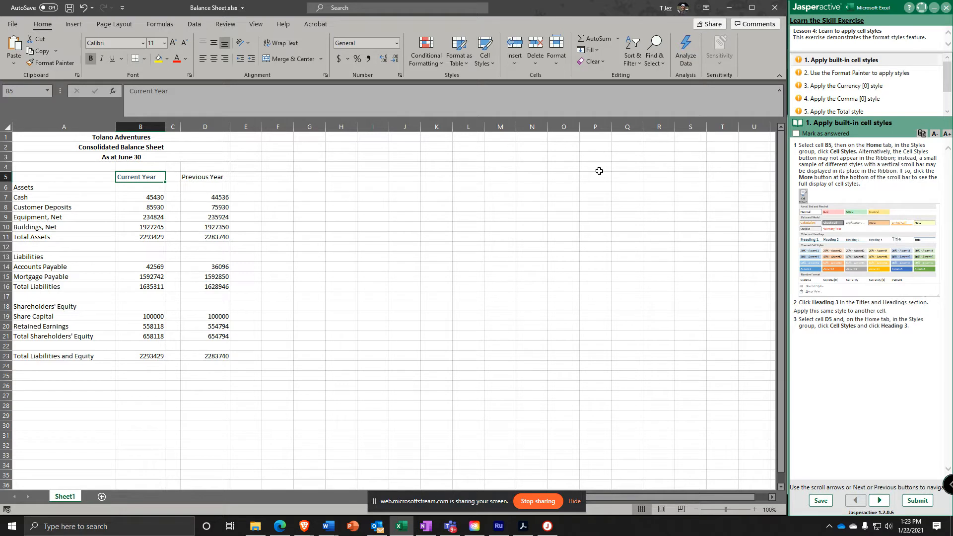
{"action": "mouse_move", "coordinate": [474, 170]}
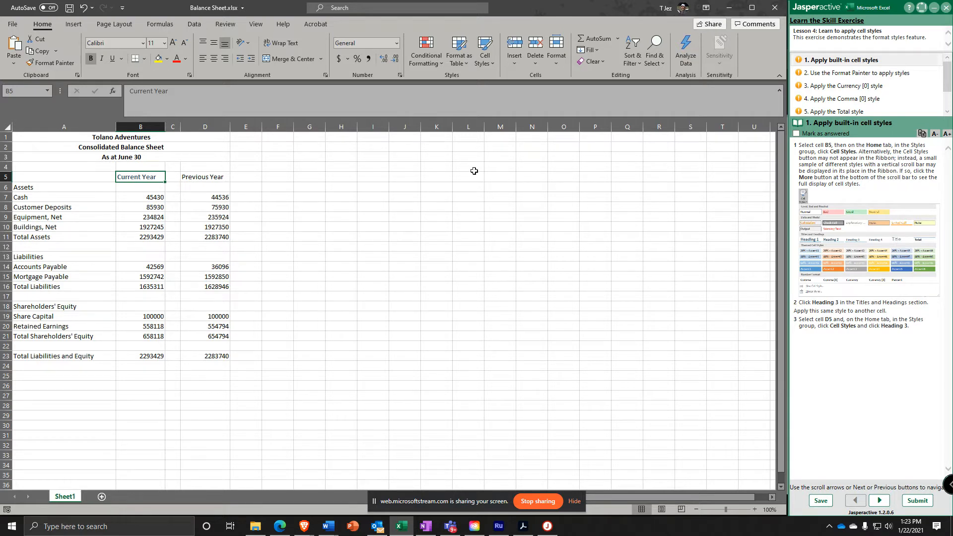
{"action": "left_click", "coordinate": [205, 176]}
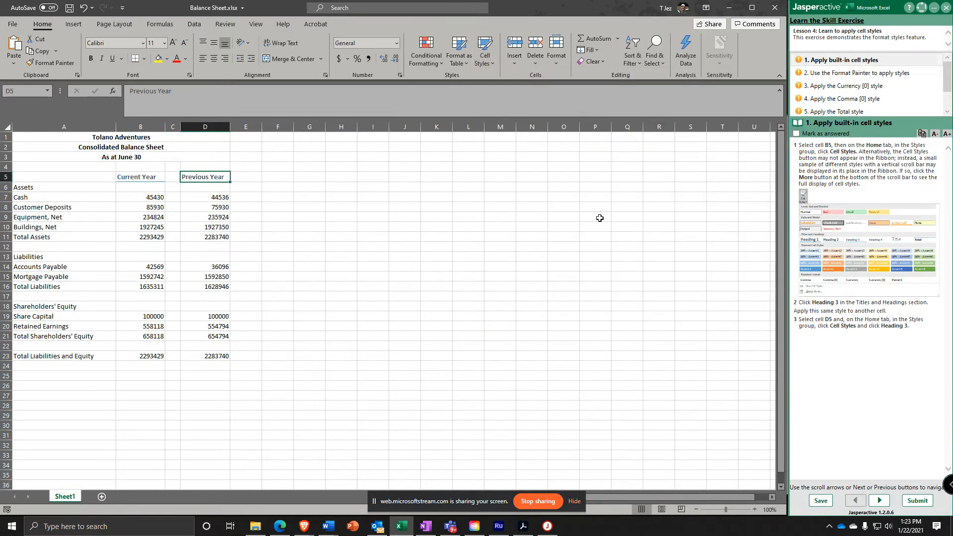
{"action": "left_click", "coordinate": [278, 218]}
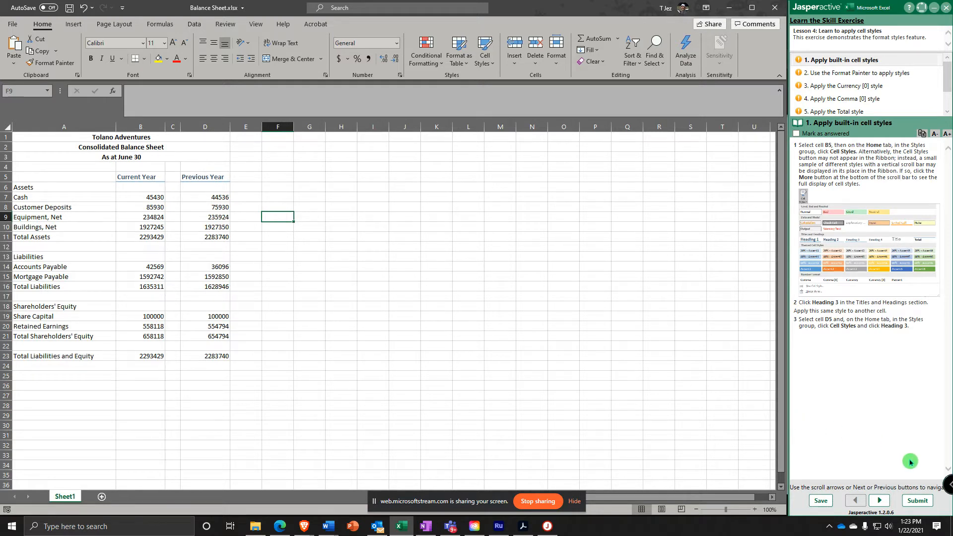
{"action": "left_click", "coordinate": [880, 500]}
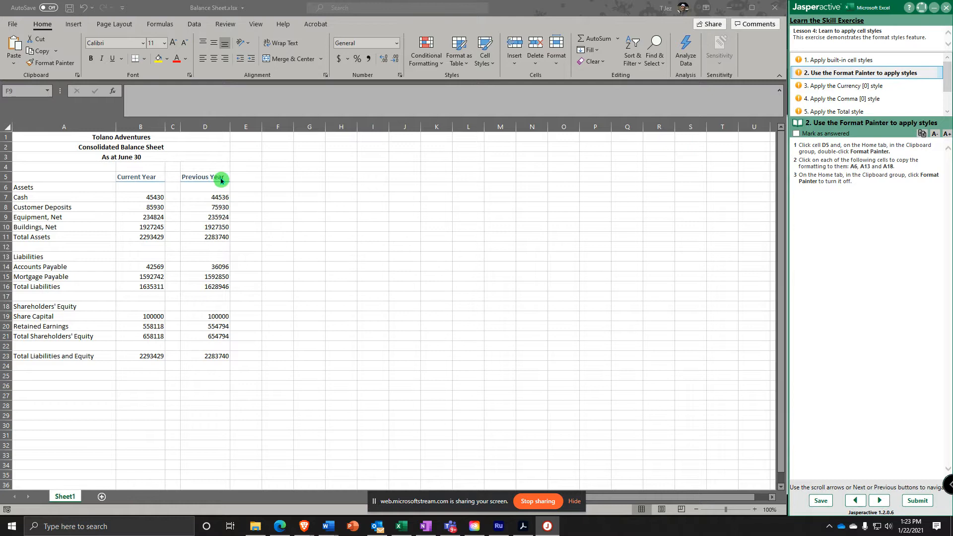
- Paint D5's Heading 3 style onto the Assets, Liabilities and Shareholders' Equity labels (A6, A13, A18)
{"action": "left_click", "coordinate": [204, 177]}
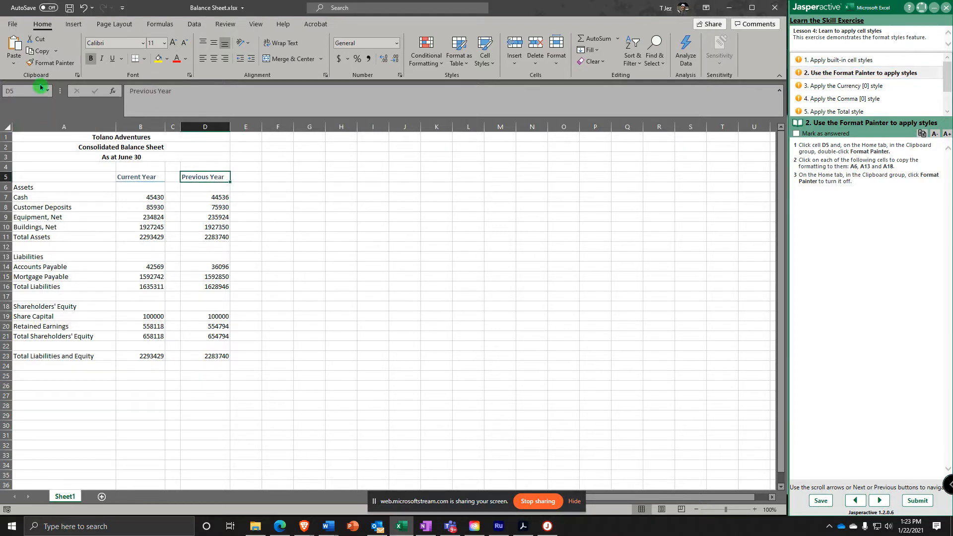
{"action": "double_click", "coordinate": [51, 63]}
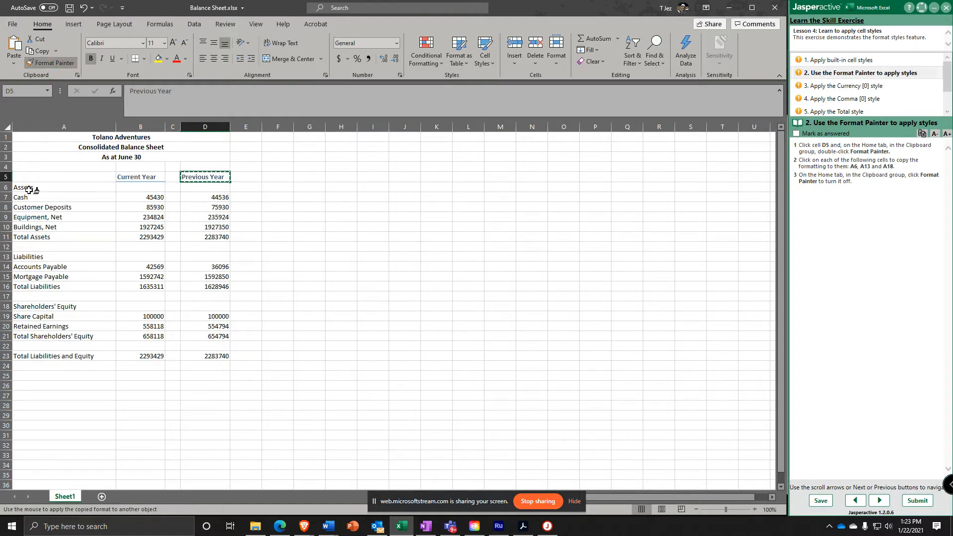
{"action": "left_click", "coordinate": [31, 187]}
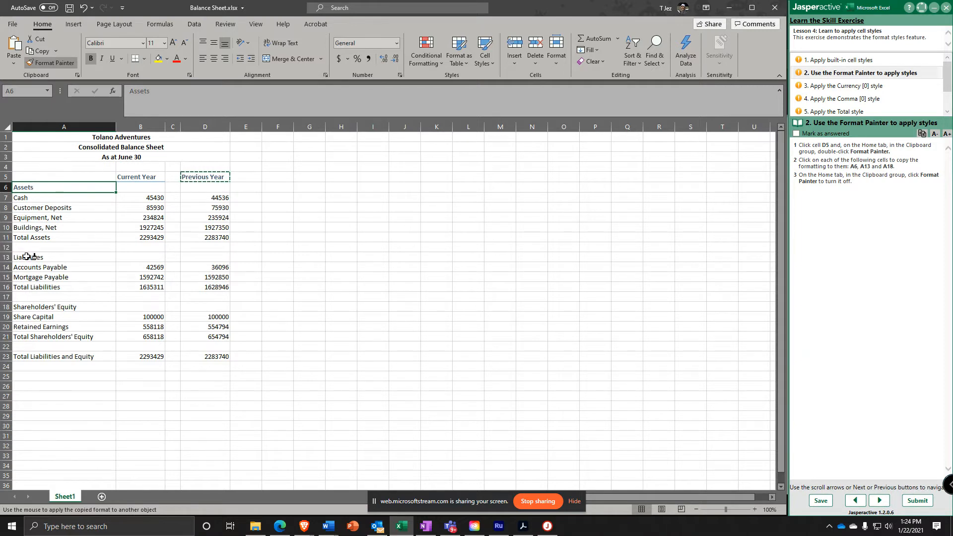
{"action": "left_click", "coordinate": [64, 256]}
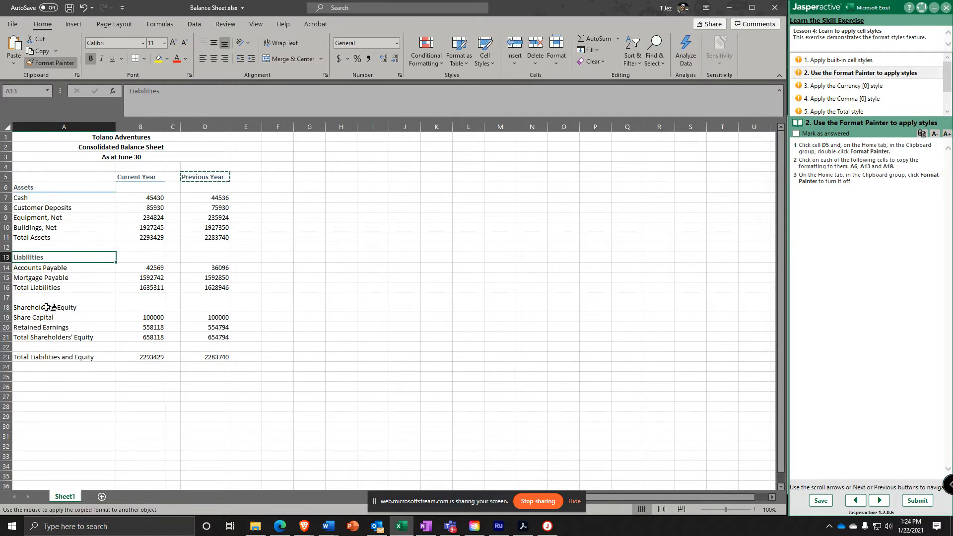
{"action": "left_click", "coordinate": [64, 307]}
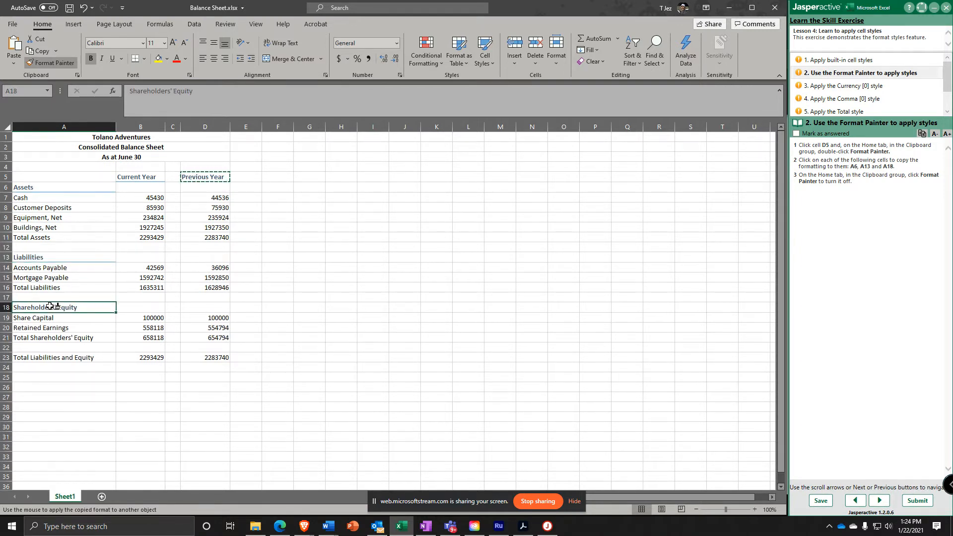
{"action": "left_click", "coordinate": [55, 62]}
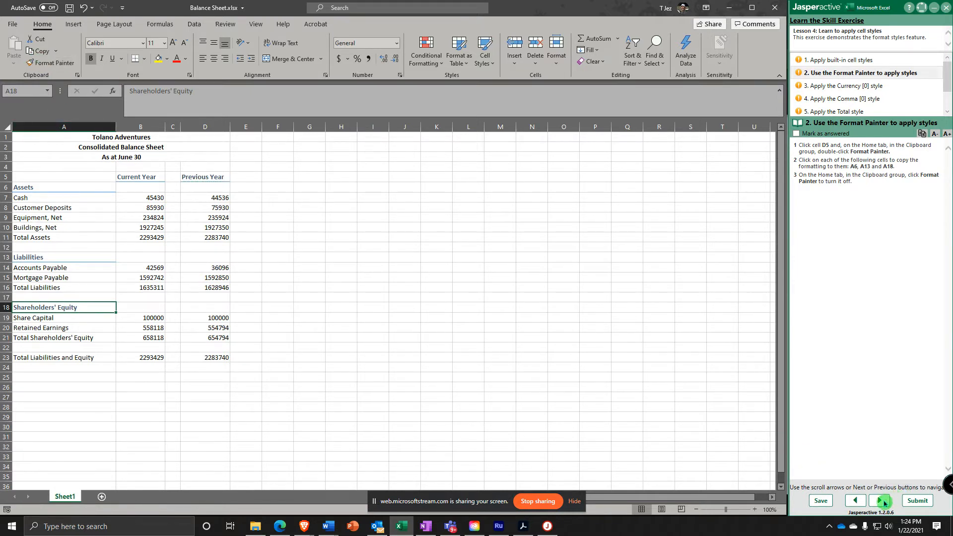
{"action": "left_click", "coordinate": [880, 500]}
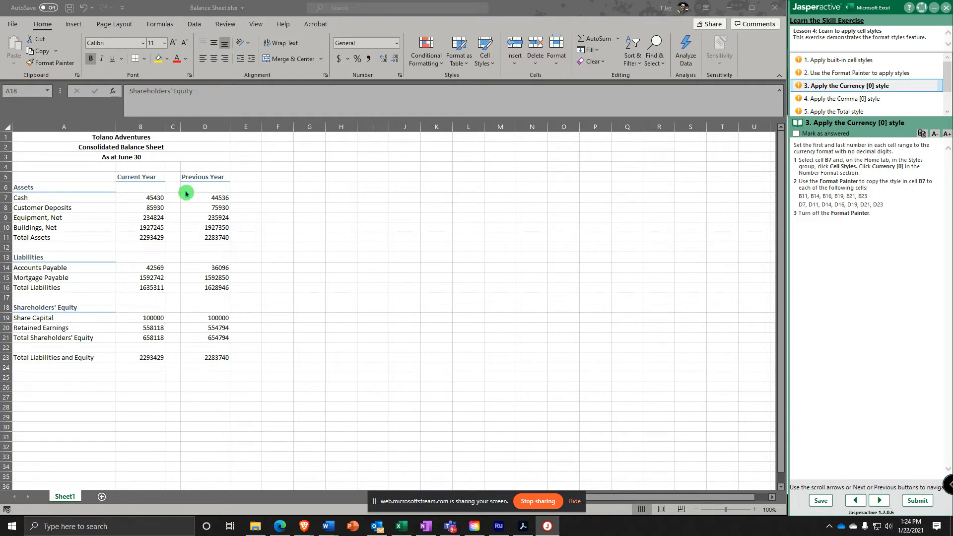
- Apply the Currency [0] style to the Cash amount in B7, showing $ 45,430
{"action": "left_click", "coordinate": [154, 198]}
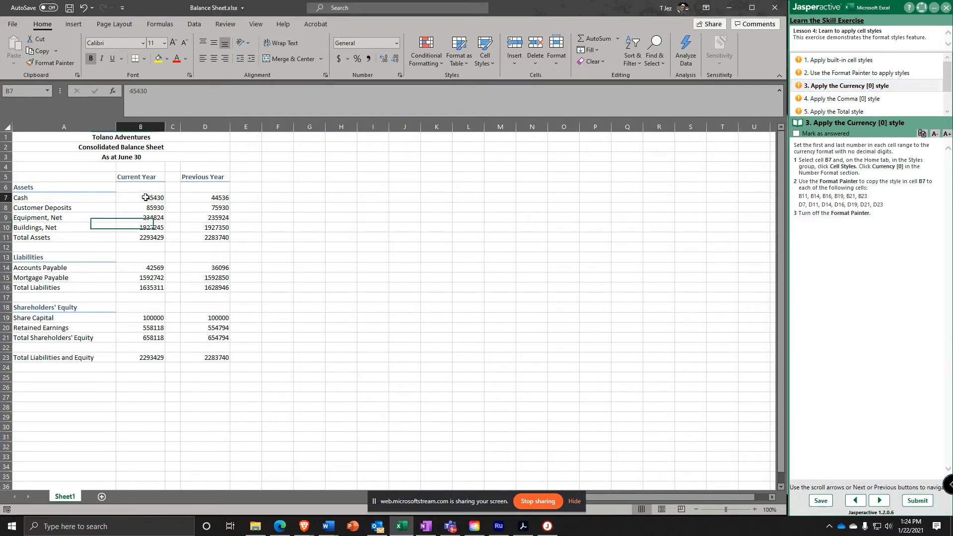
{"action": "left_click", "coordinate": [140, 197]}
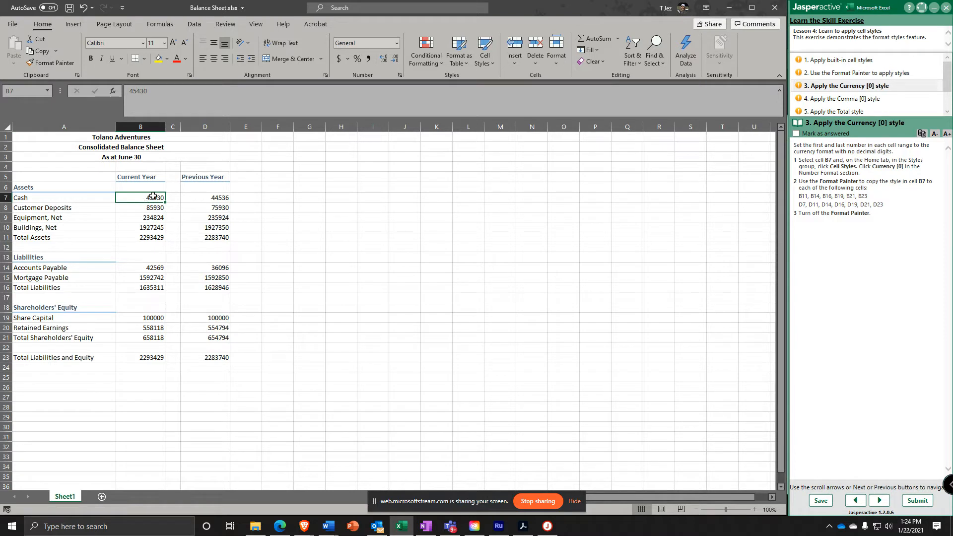
{"action": "mouse_move", "coordinate": [484, 52]}
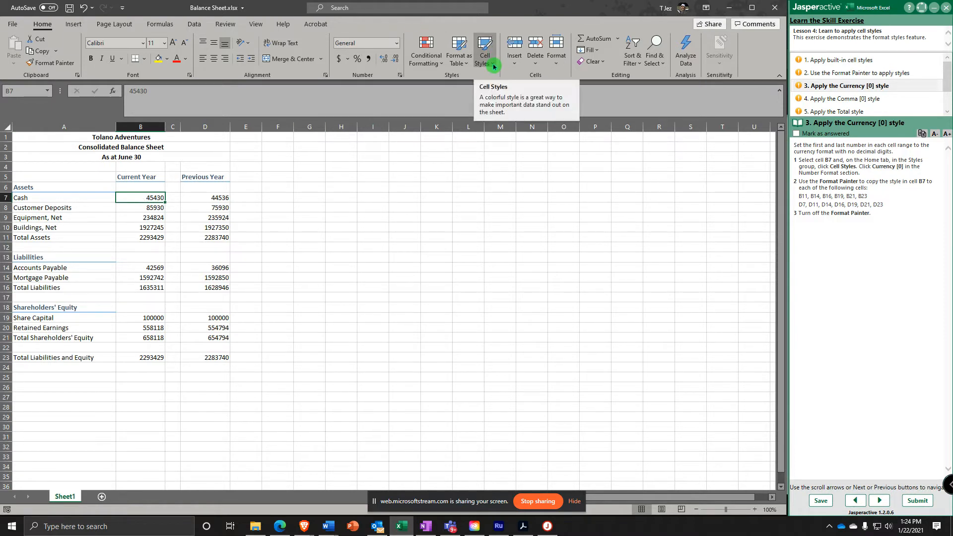
{"action": "left_click", "coordinate": [485, 51]}
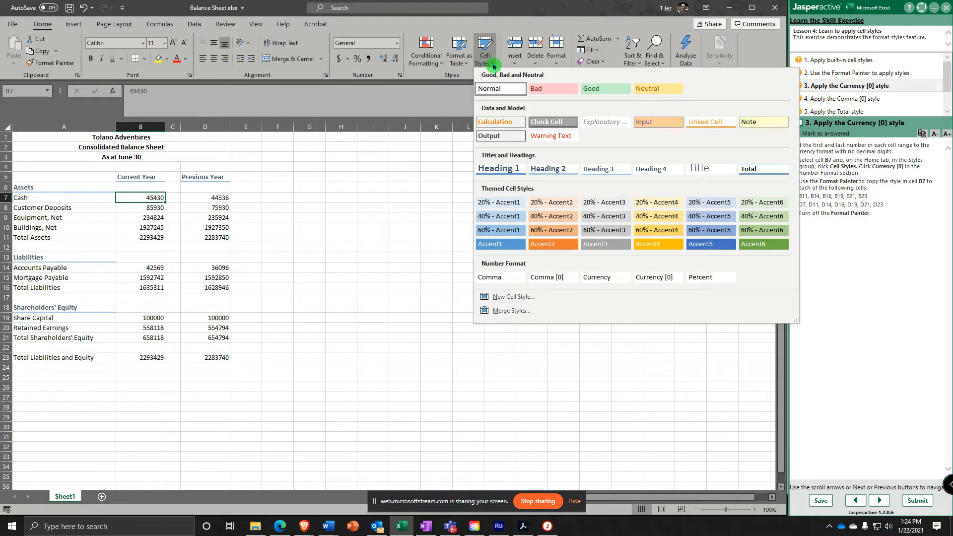
{"action": "mouse_move", "coordinate": [494, 74]}
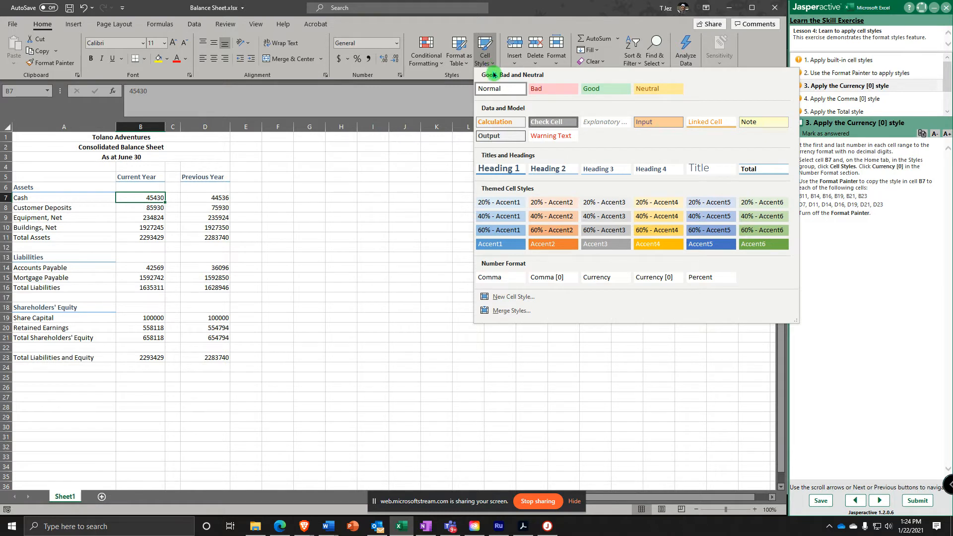
{"action": "left_click", "coordinate": [657, 277]}
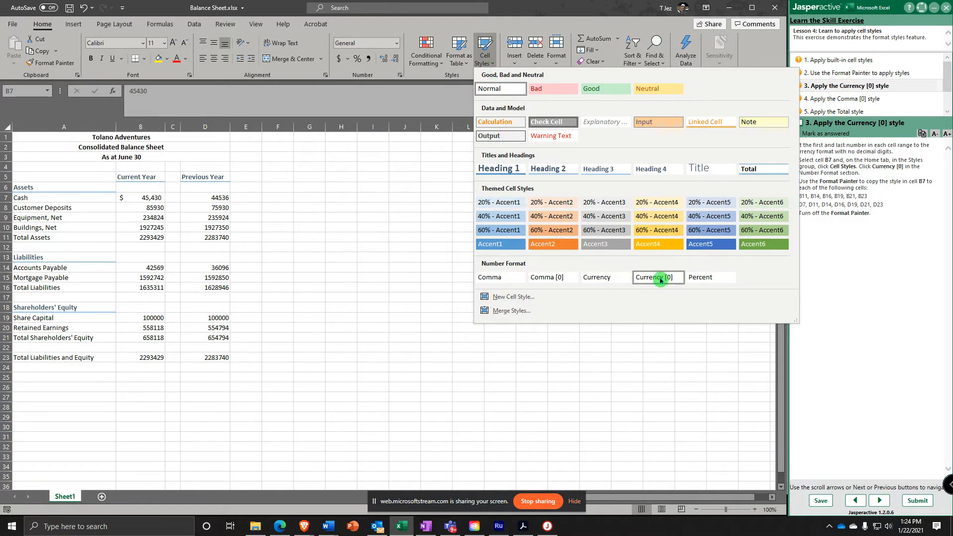
{"action": "mouse_move", "coordinate": [658, 277]}
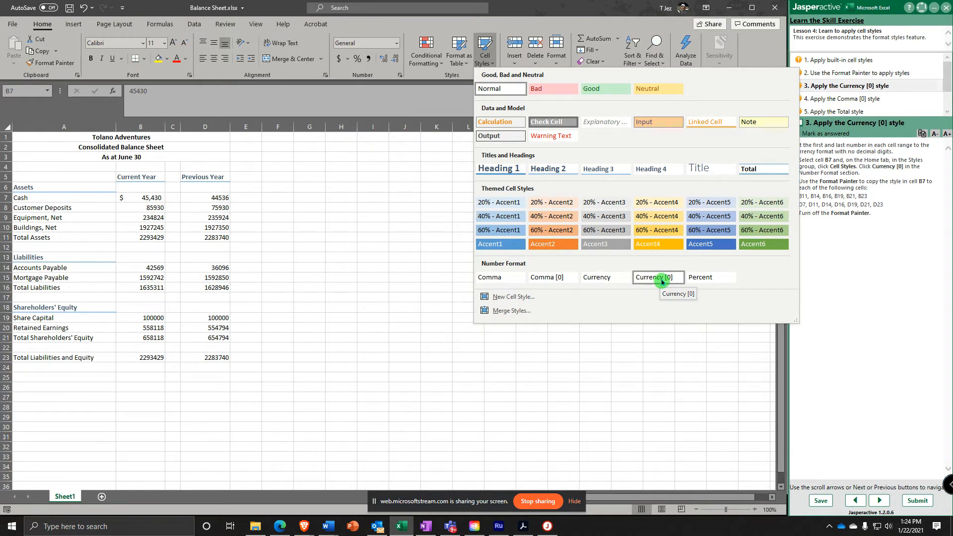
{"action": "left_click", "coordinate": [657, 277]}
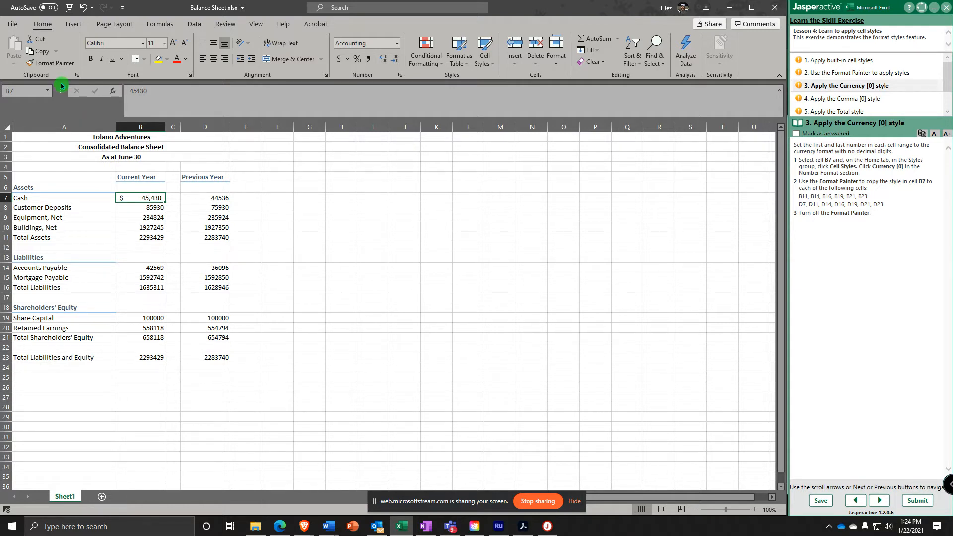
- Paint B7's Currency [0] style onto B11, B14, B16, B19, B21 and B23
{"action": "left_click", "coordinate": [51, 62]}
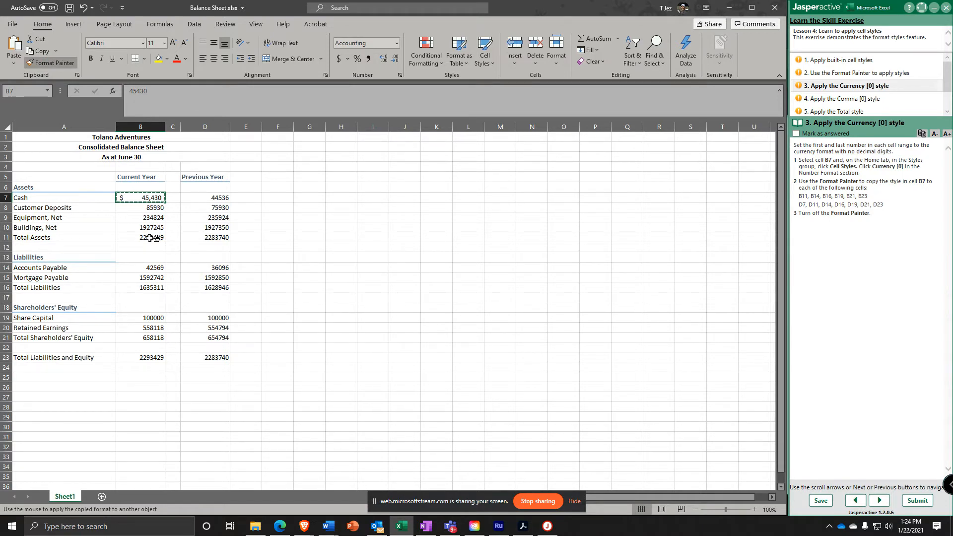
{"action": "left_click", "coordinate": [140, 237]}
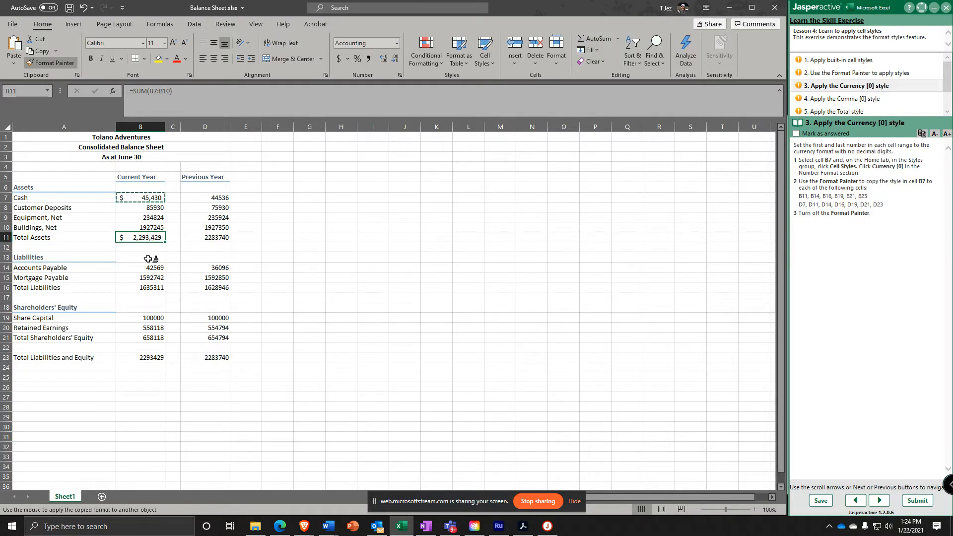
{"action": "left_click", "coordinate": [140, 267]}
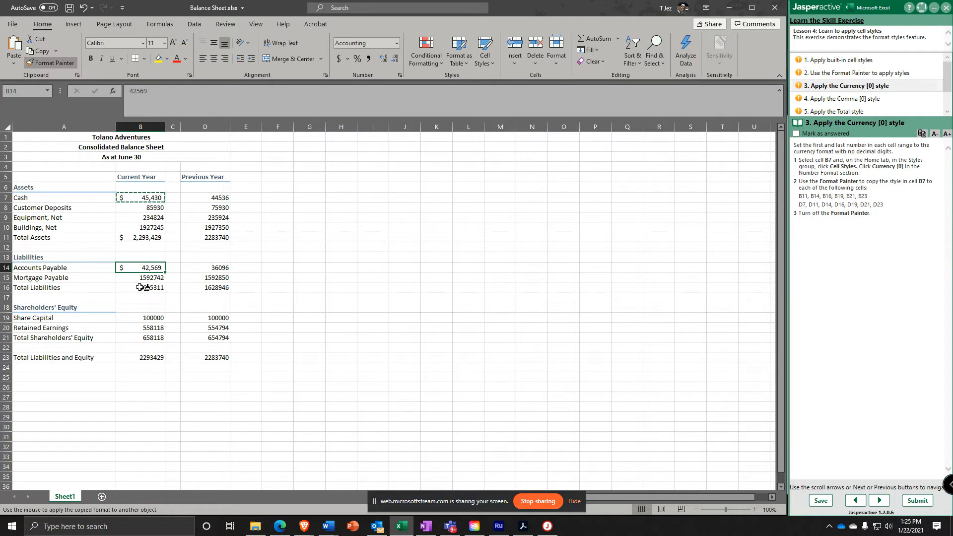
{"action": "left_click", "coordinate": [140, 288]}
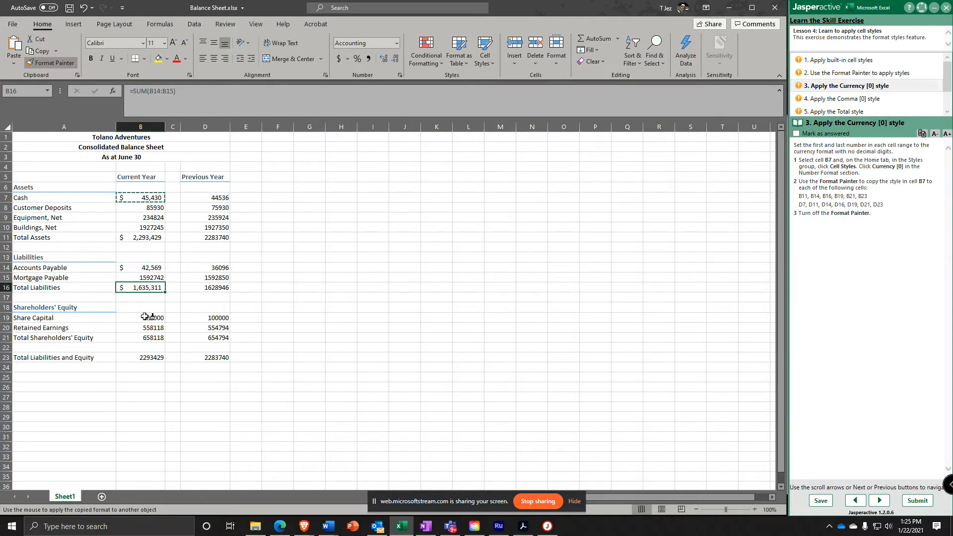
{"action": "left_click", "coordinate": [140, 317]}
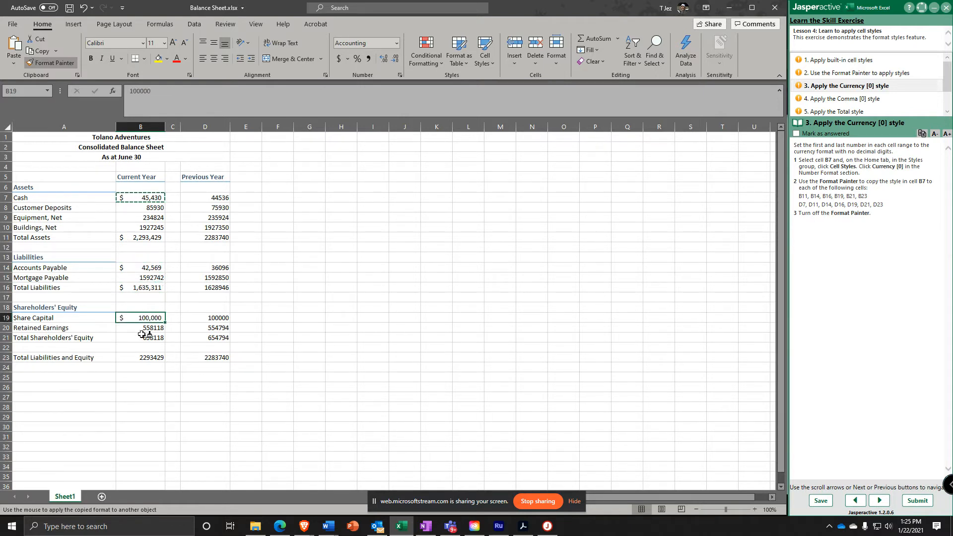
{"action": "left_click", "coordinate": [140, 337]}
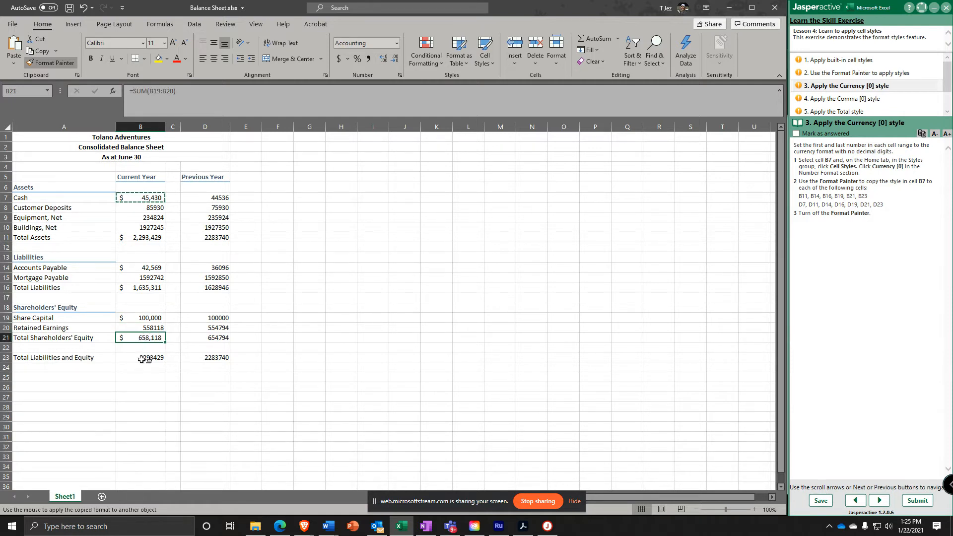
{"action": "left_click", "coordinate": [140, 358]}
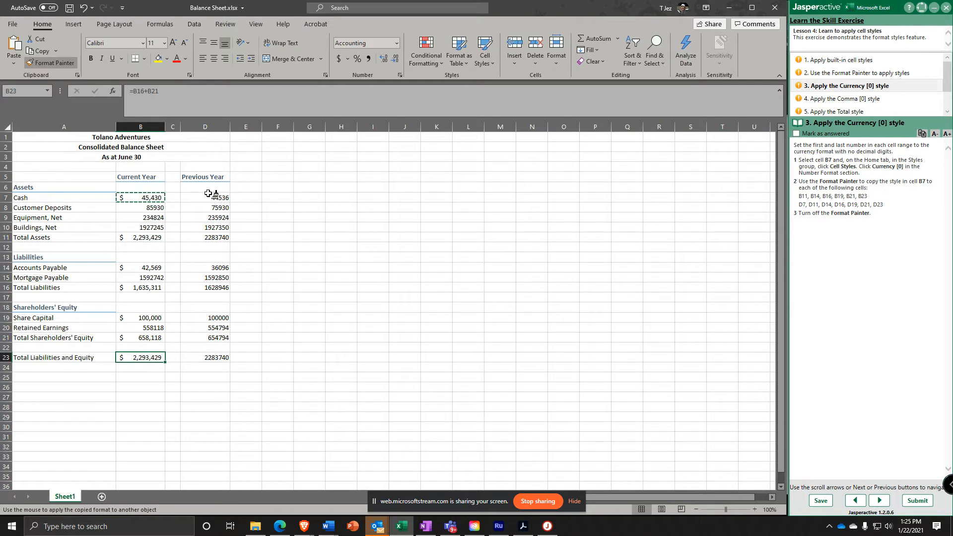
- Paint the Currency [0] style onto D7, D11, D14, D16, D19, D21 and D23
{"action": "left_click", "coordinate": [205, 198]}
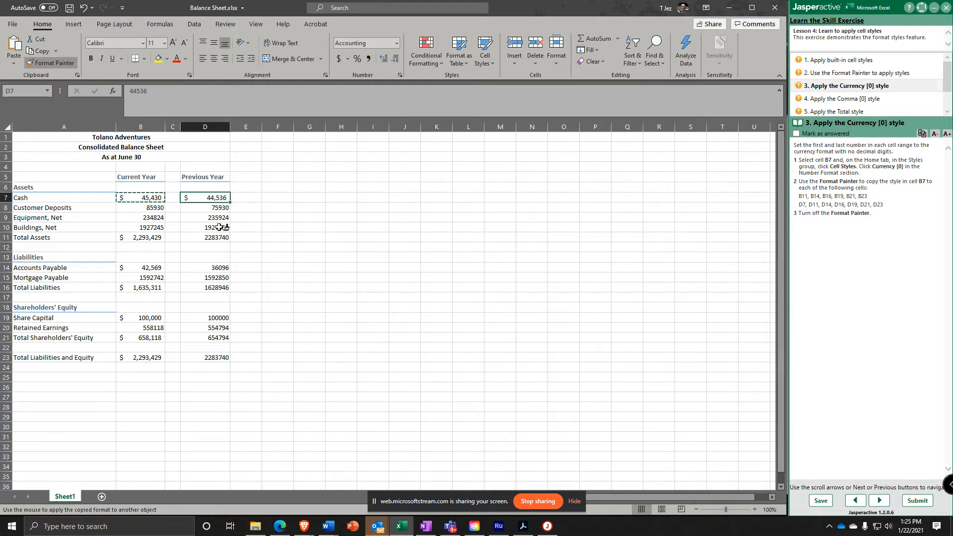
{"action": "left_click", "coordinate": [205, 238]}
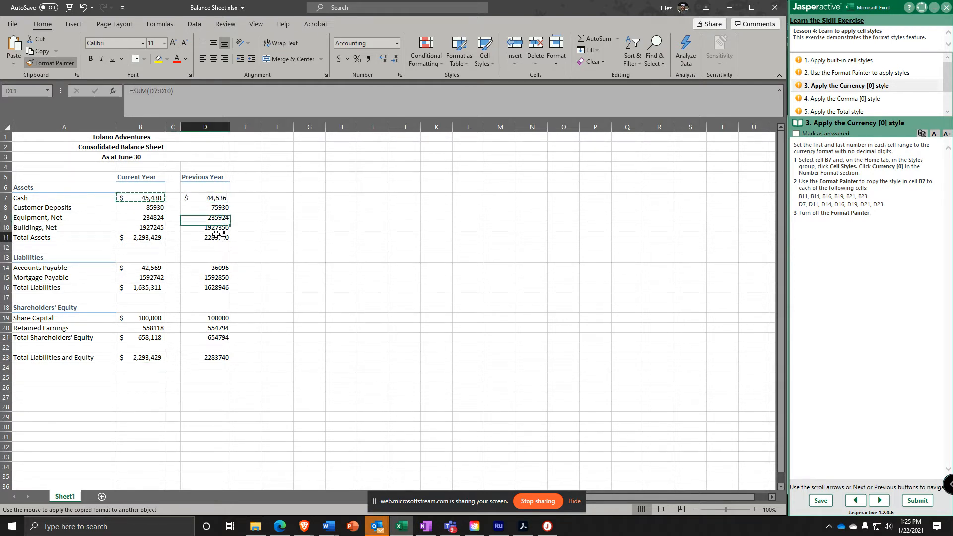
{"action": "left_click", "coordinate": [205, 267]}
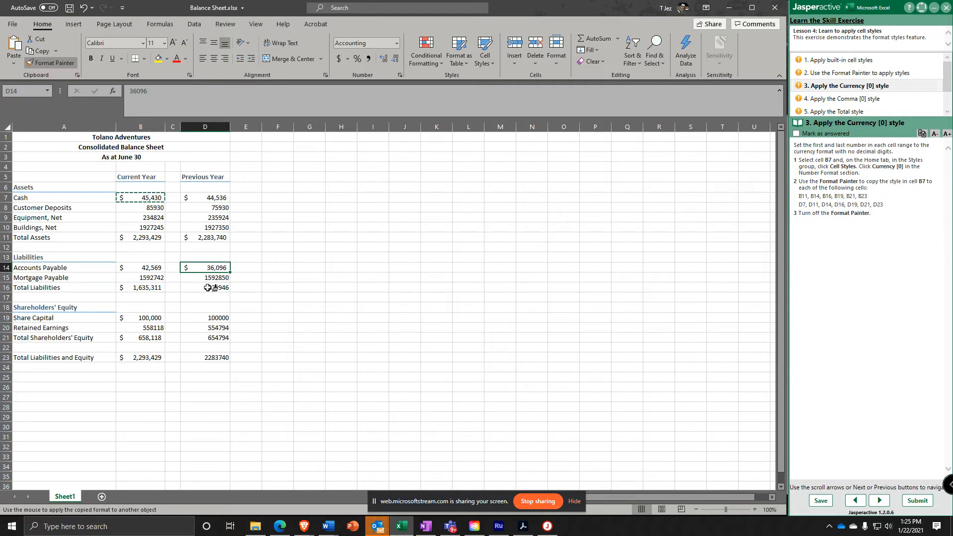
{"action": "left_click", "coordinate": [205, 317]}
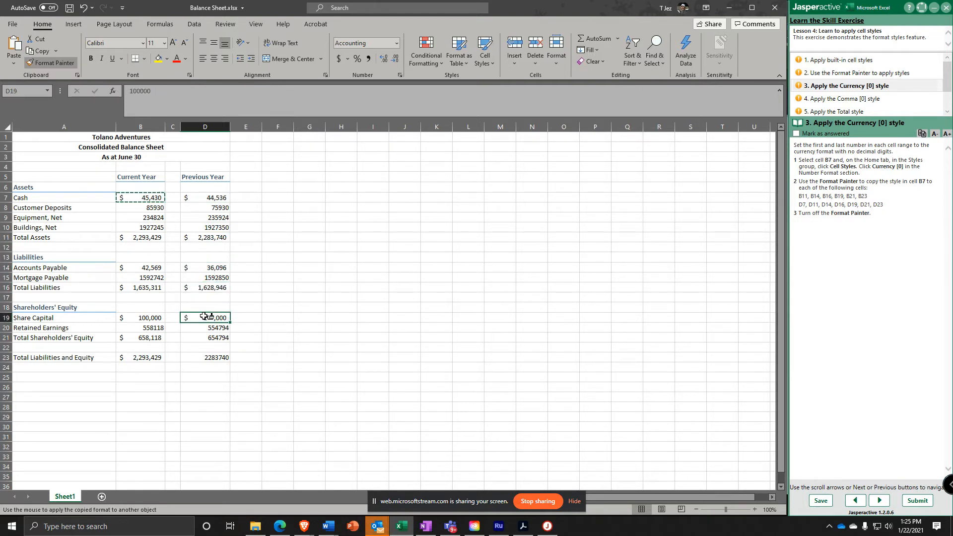
{"action": "left_click", "coordinate": [204, 338]}
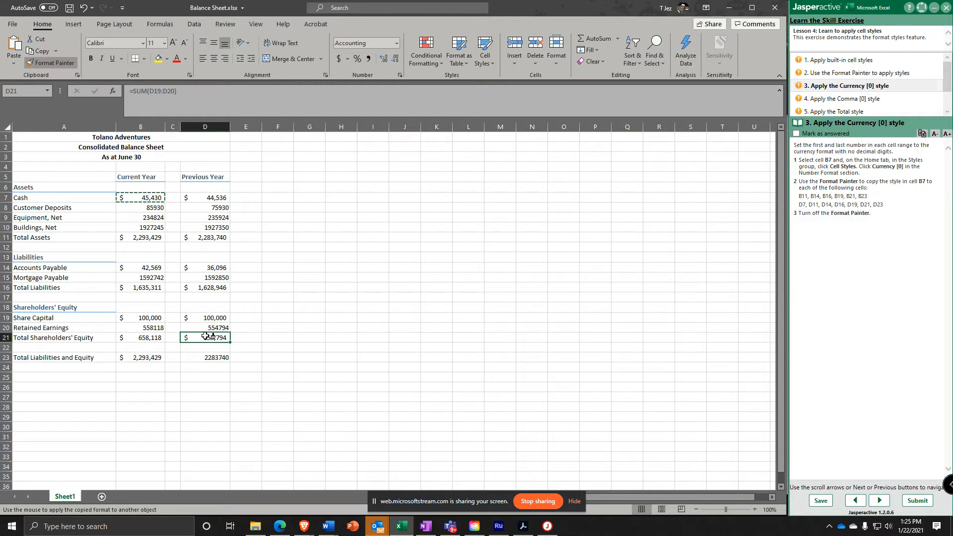
{"action": "left_click", "coordinate": [204, 358]}
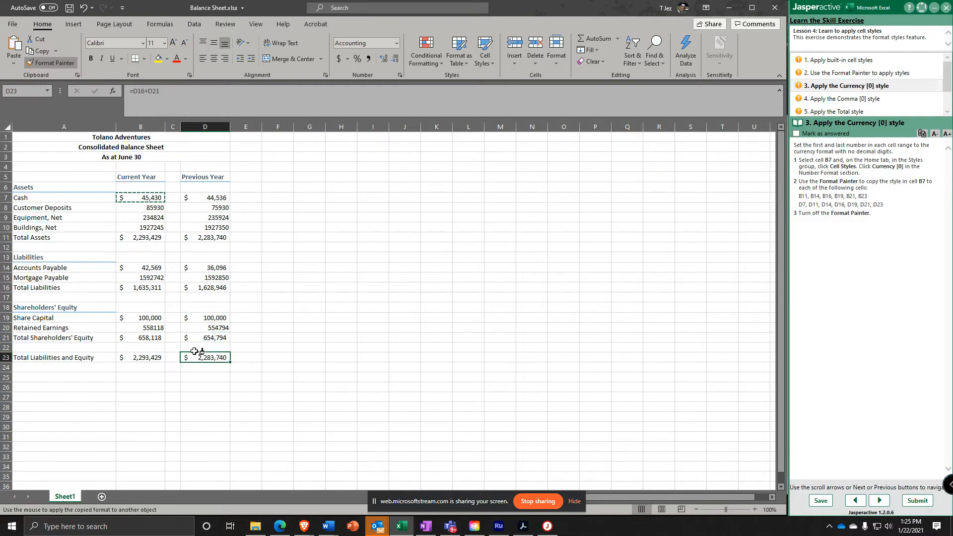
{"action": "left_click", "coordinate": [205, 356]}
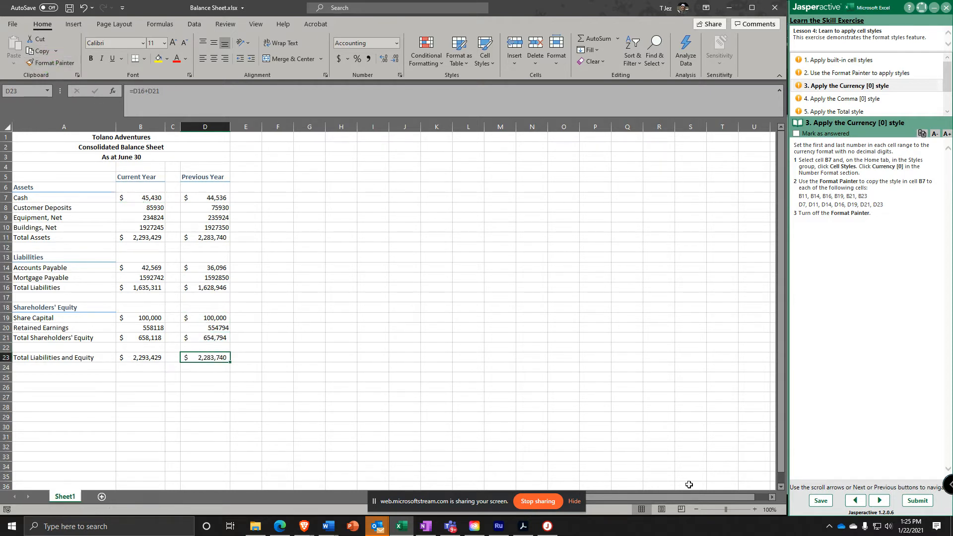
- Apply the Comma [0] style to the Customer Deposits amount in B8
{"action": "left_click", "coordinate": [879, 500]}
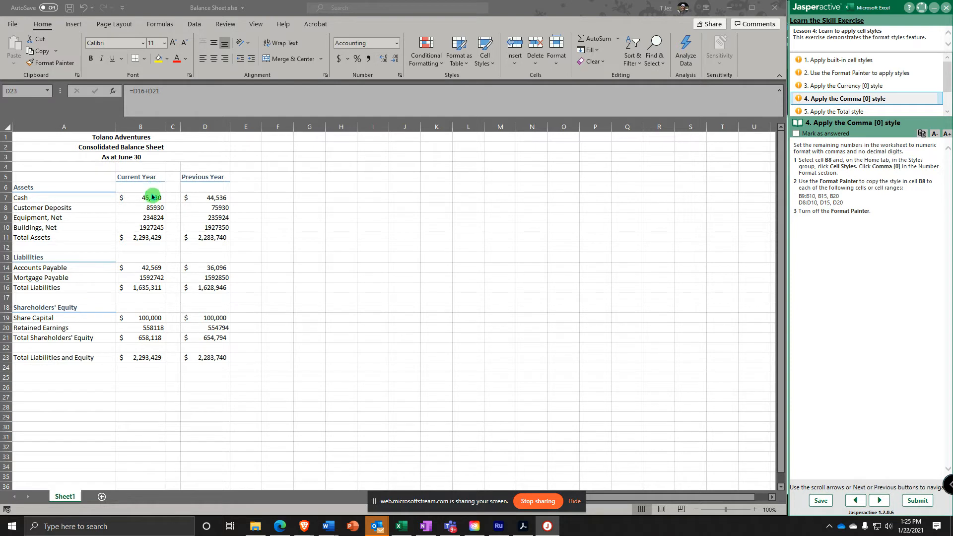
{"action": "left_click", "coordinate": [154, 208]}
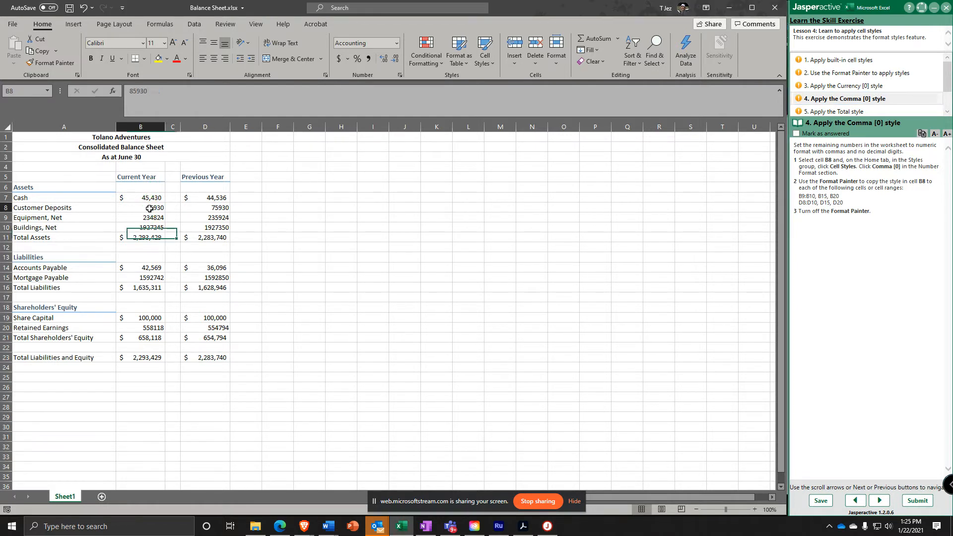
{"action": "left_click", "coordinate": [140, 207]}
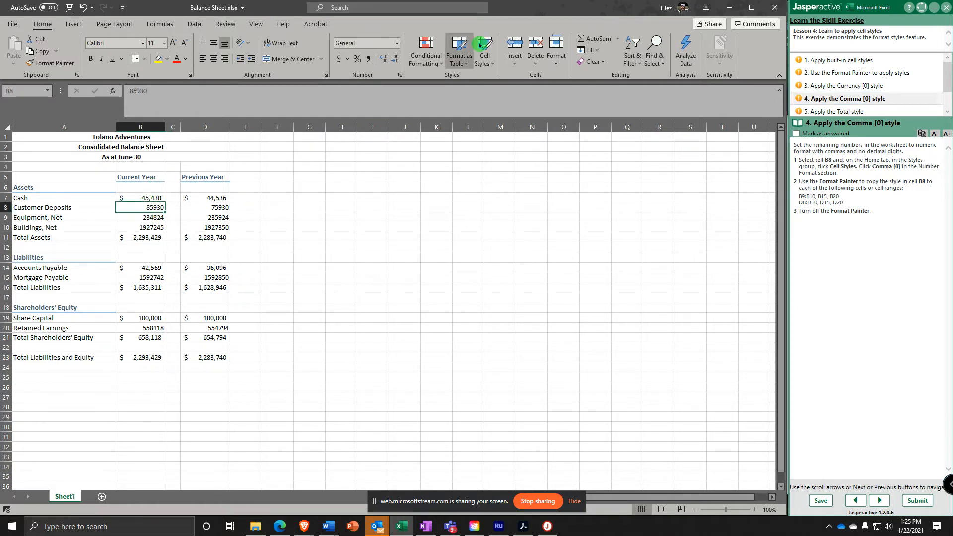
{"action": "mouse_move", "coordinate": [554, 51]}
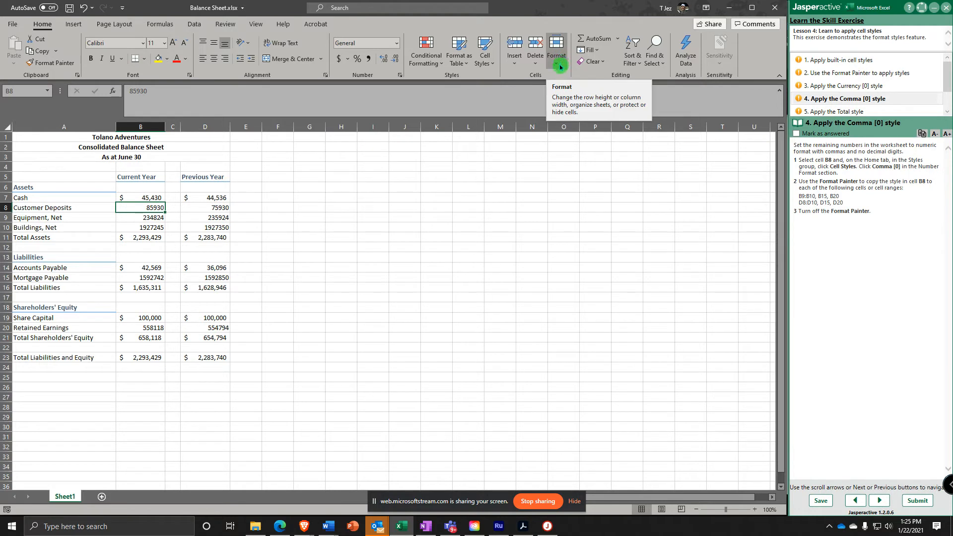
{"action": "left_click", "coordinate": [485, 49]}
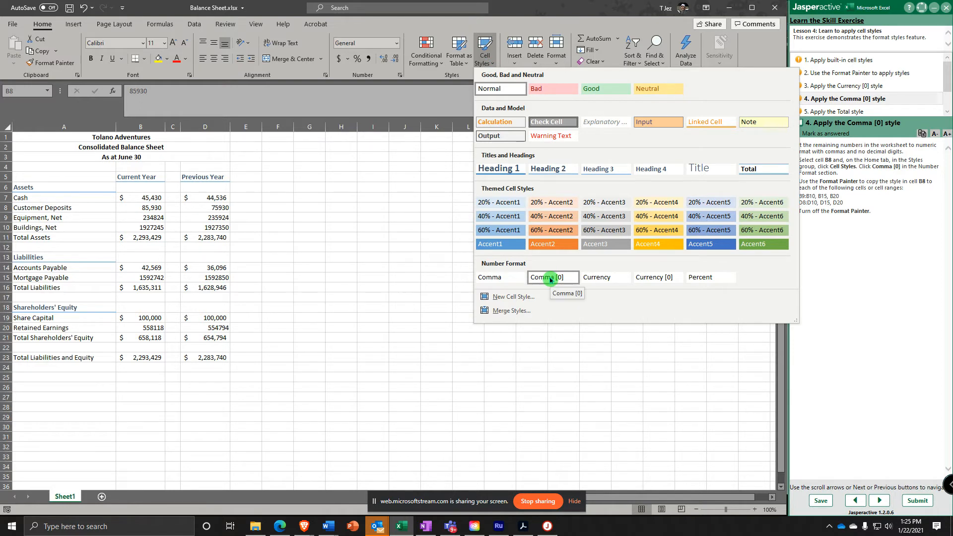
{"action": "left_click", "coordinate": [553, 277]}
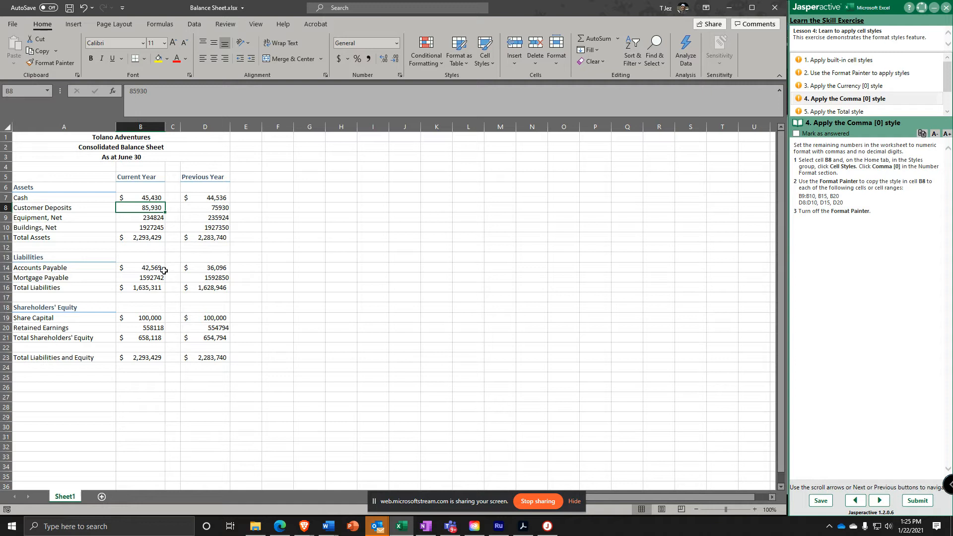
- Paint the Comma [0] style onto B9:B10, B15, B20 and D15
{"action": "left_click", "coordinate": [51, 63]}
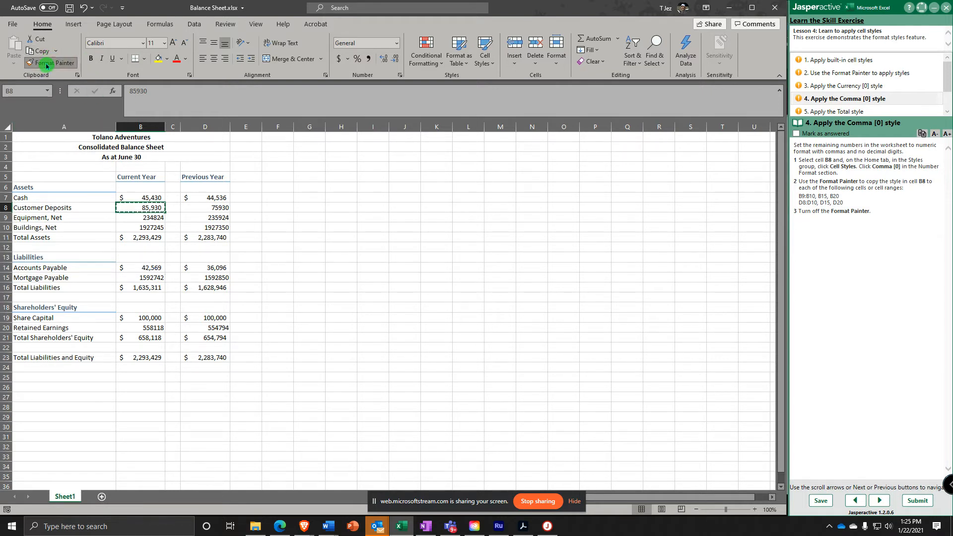
{"action": "left_click", "coordinate": [53, 63]}
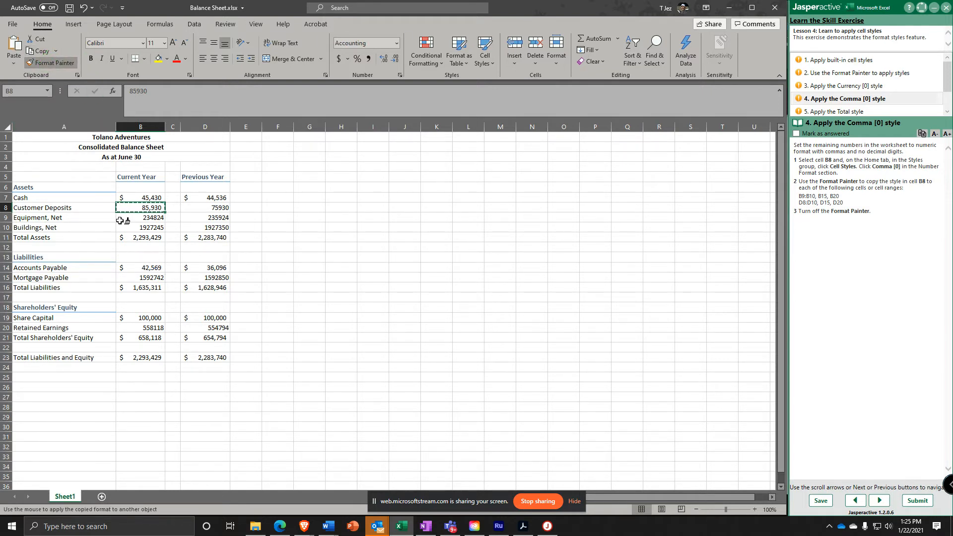
{"action": "left_click", "coordinate": [140, 217]}
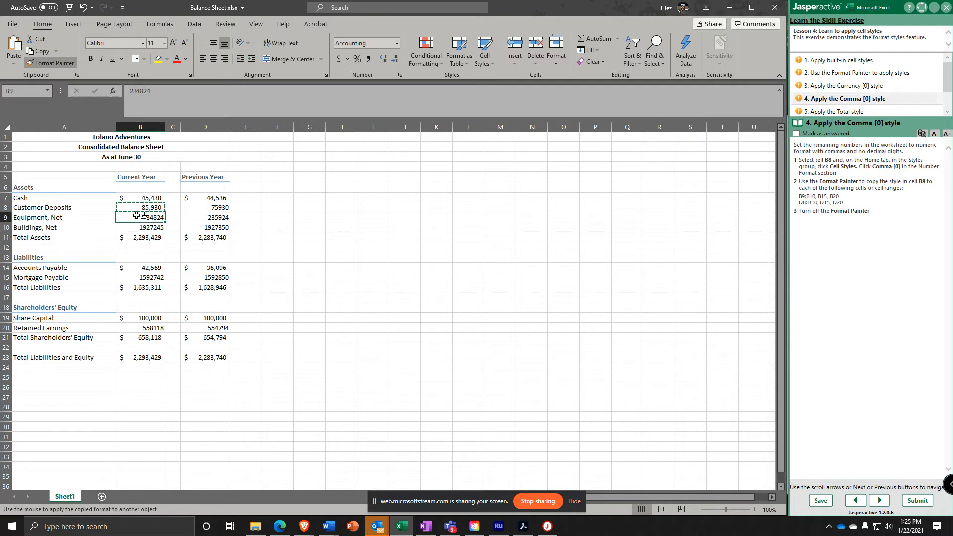
{"action": "left_click", "coordinate": [139, 228]}
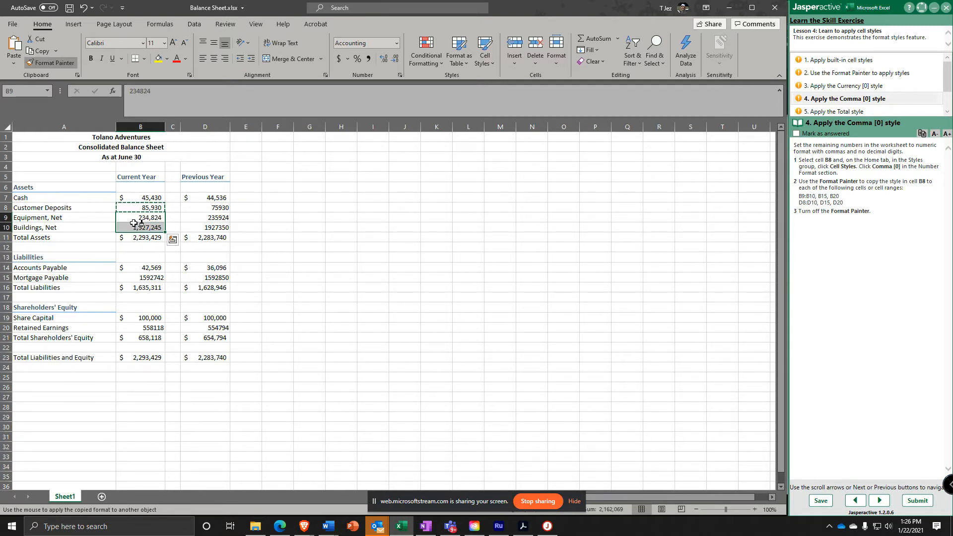
{"action": "left_click", "coordinate": [140, 227]}
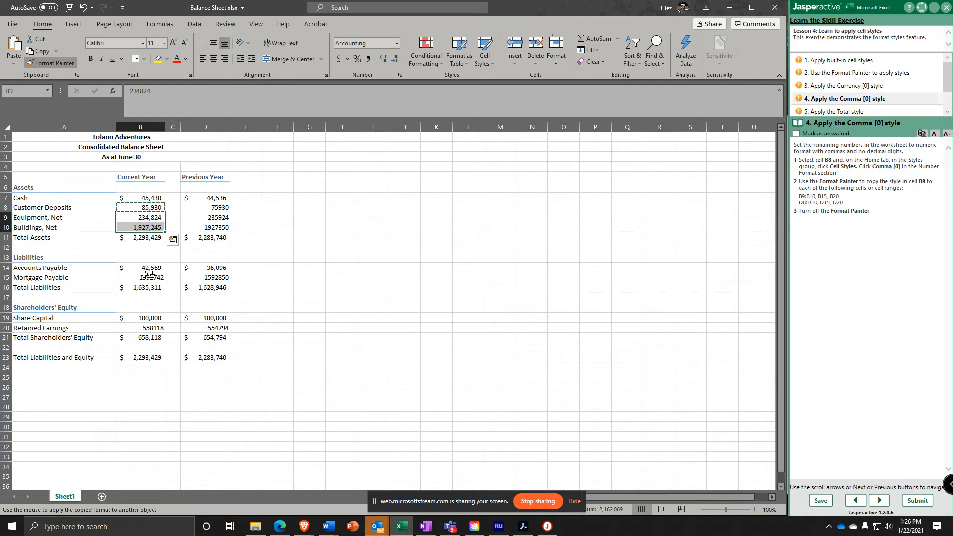
{"action": "left_click", "coordinate": [140, 278]}
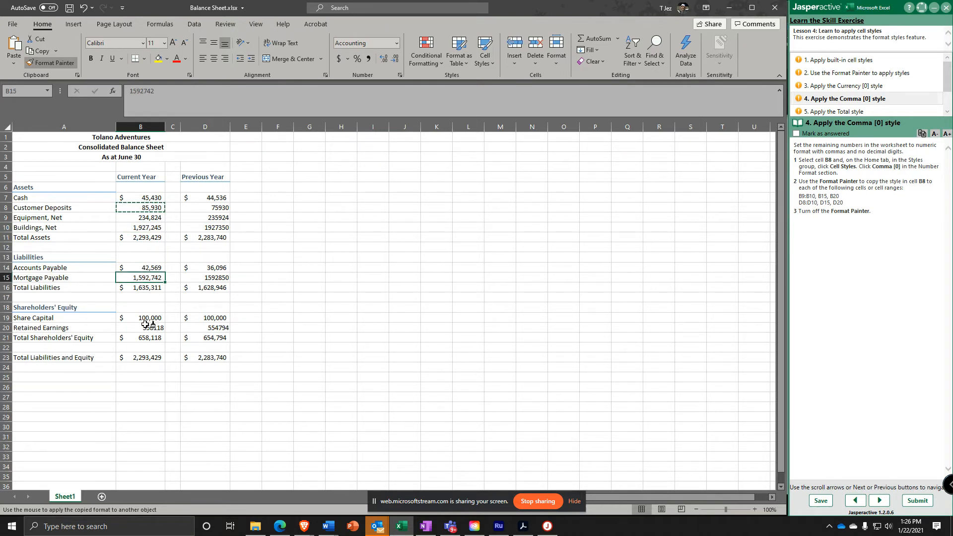
{"action": "left_click", "coordinate": [147, 328]}
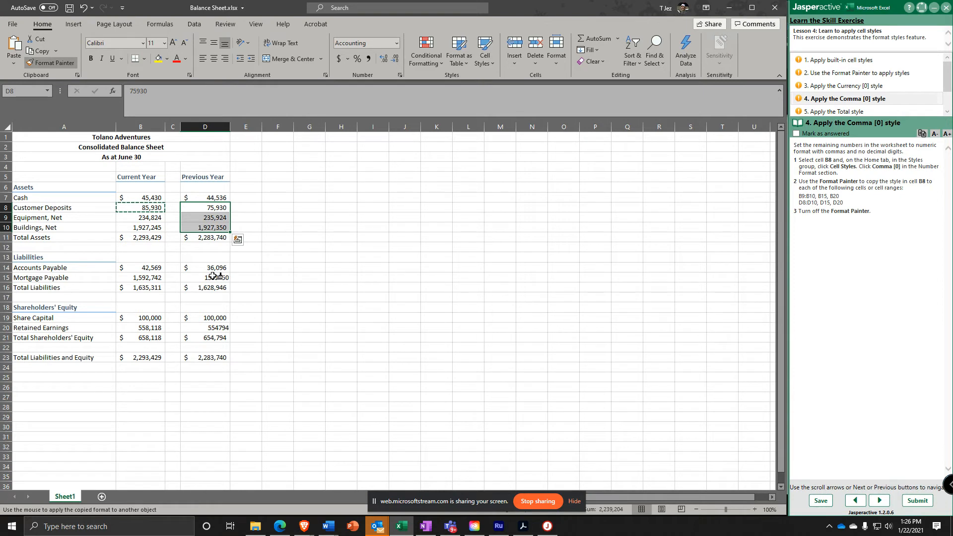
{"action": "left_click", "coordinate": [205, 277]}
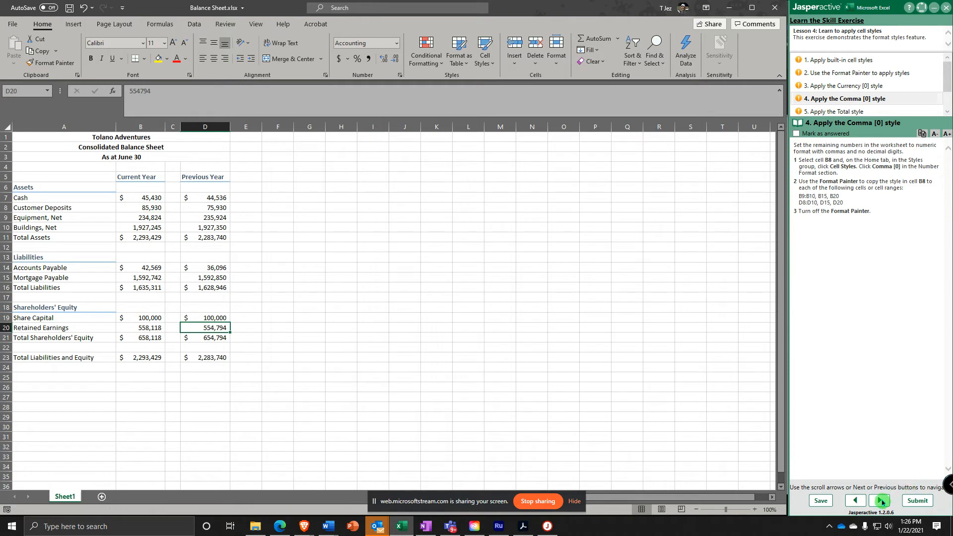
{"action": "left_click", "coordinate": [880, 500]}
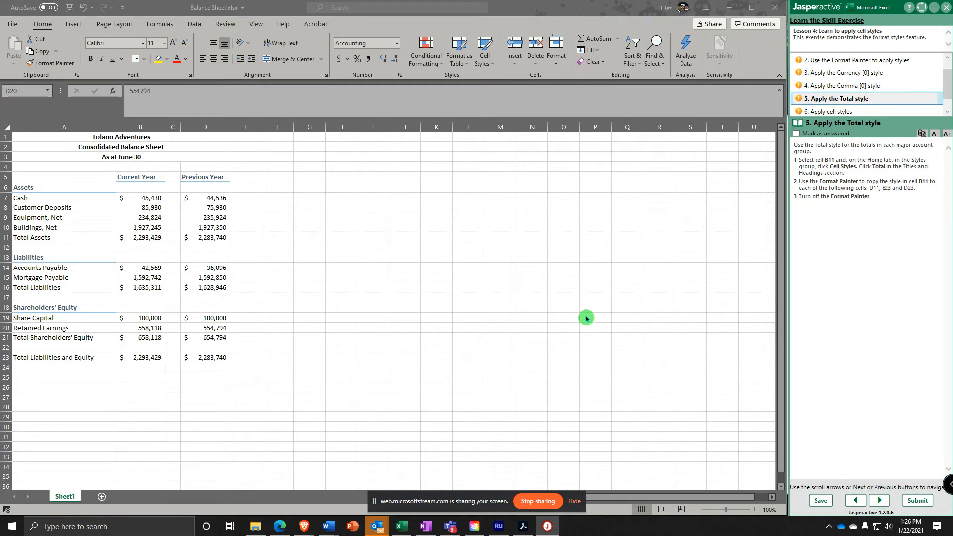
{"action": "mouse_move", "coordinate": [169, 316]}
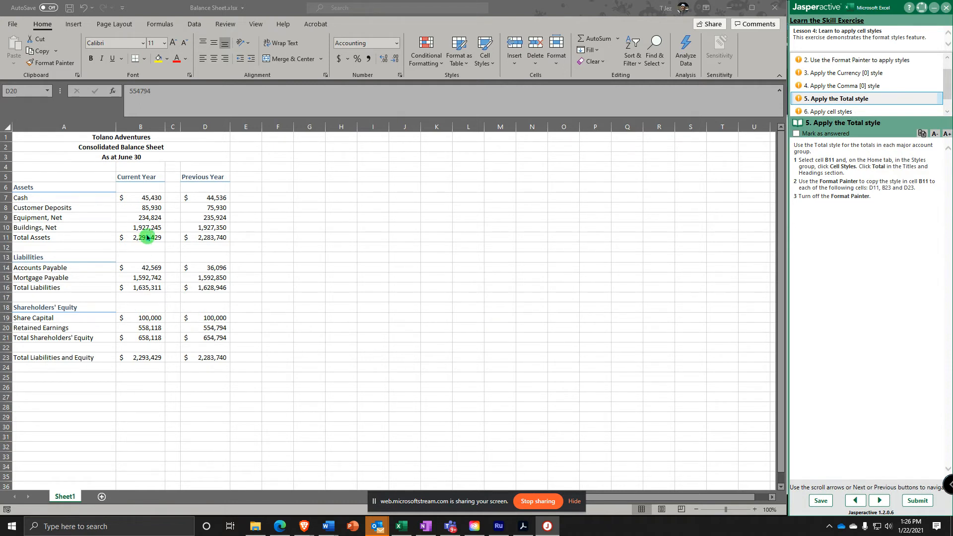
- Apply the Total style to the Total Assets figure in B11
{"action": "left_click", "coordinate": [140, 237]}
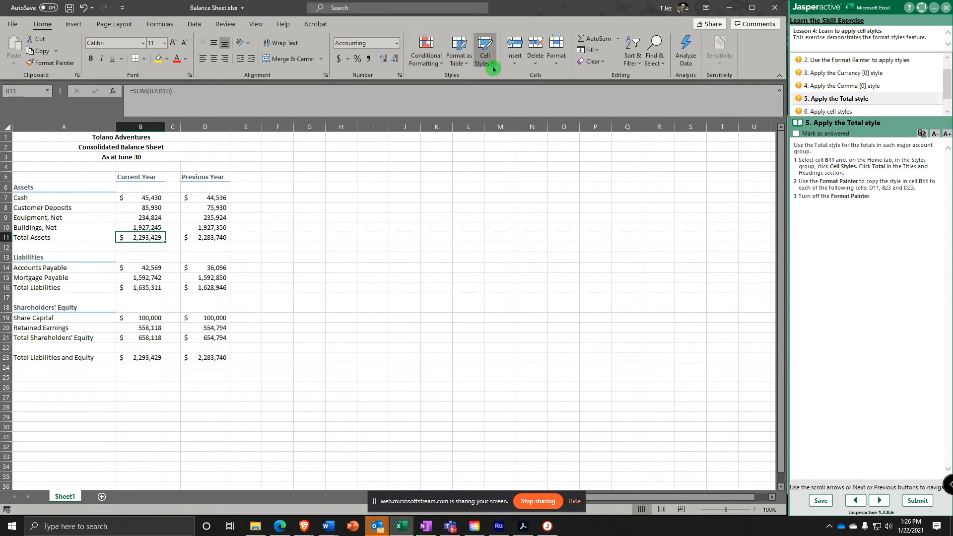
{"action": "left_click", "coordinate": [484, 50]}
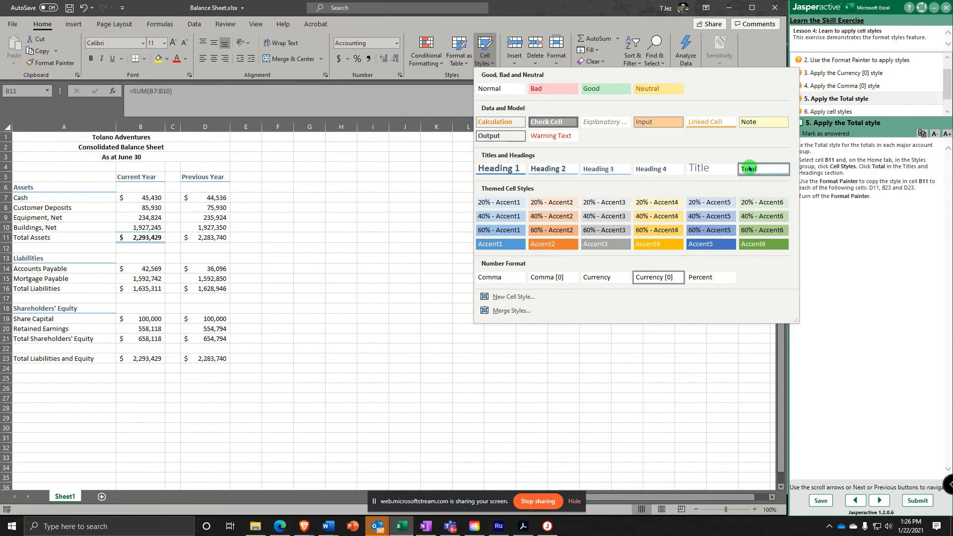
{"action": "mouse_move", "coordinate": [763, 169]}
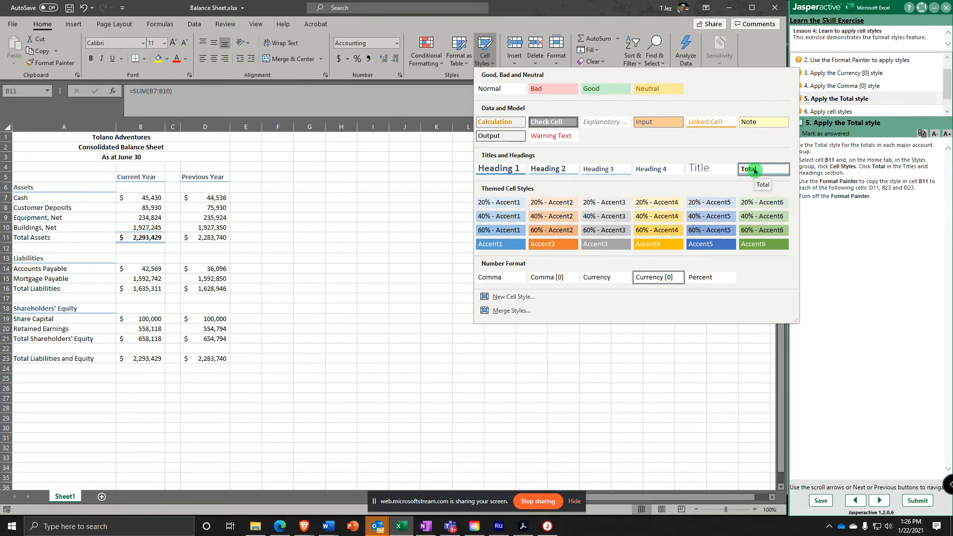
{"action": "left_click", "coordinate": [754, 169]}
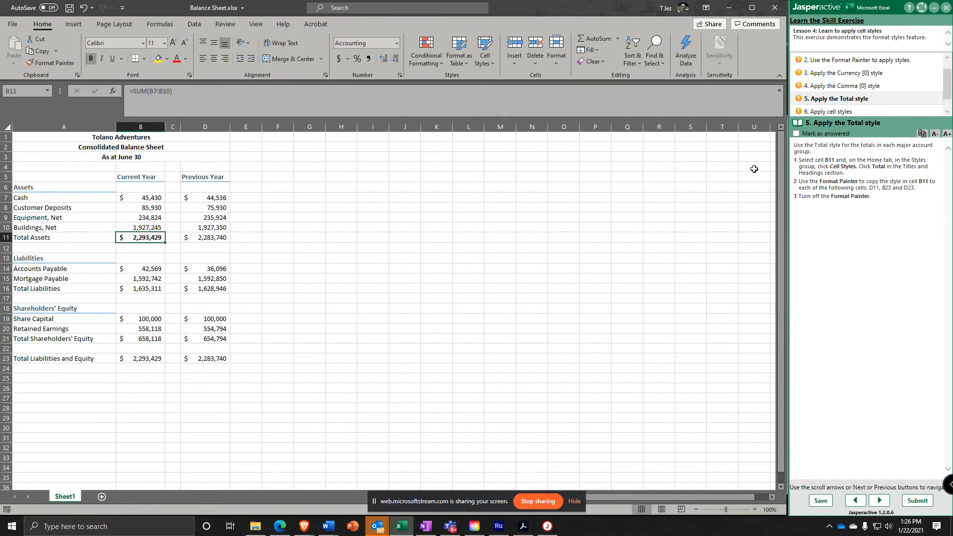
{"action": "mouse_move", "coordinate": [632, 181]}
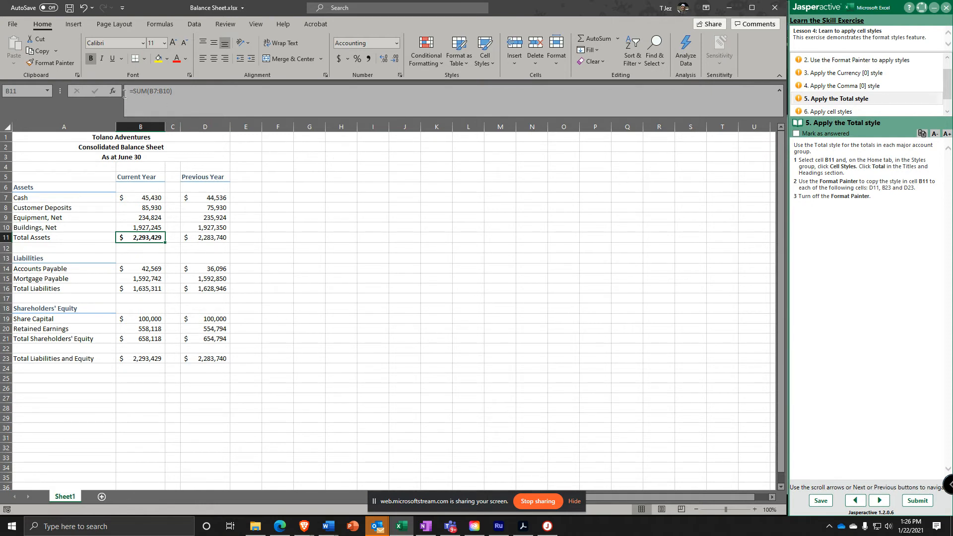
{"action": "left_click", "coordinate": [50, 62]}
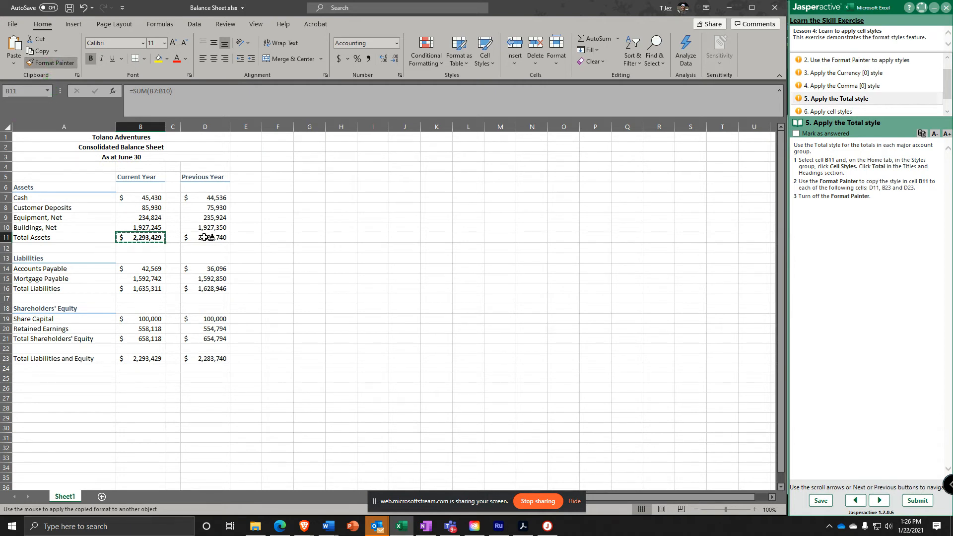
- Paint the Total style onto D11, B23 and D23
{"action": "left_click", "coordinate": [205, 238]}
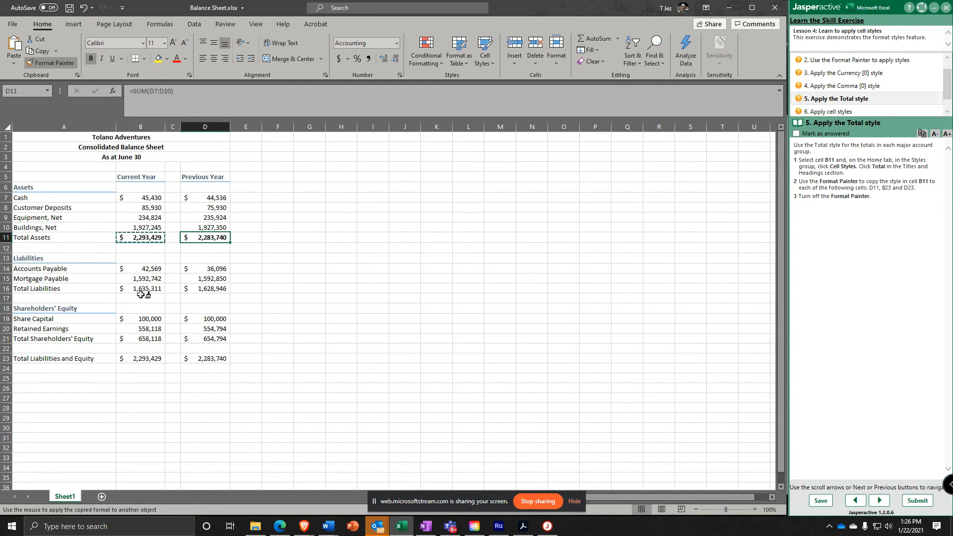
{"action": "left_click", "coordinate": [140, 359]}
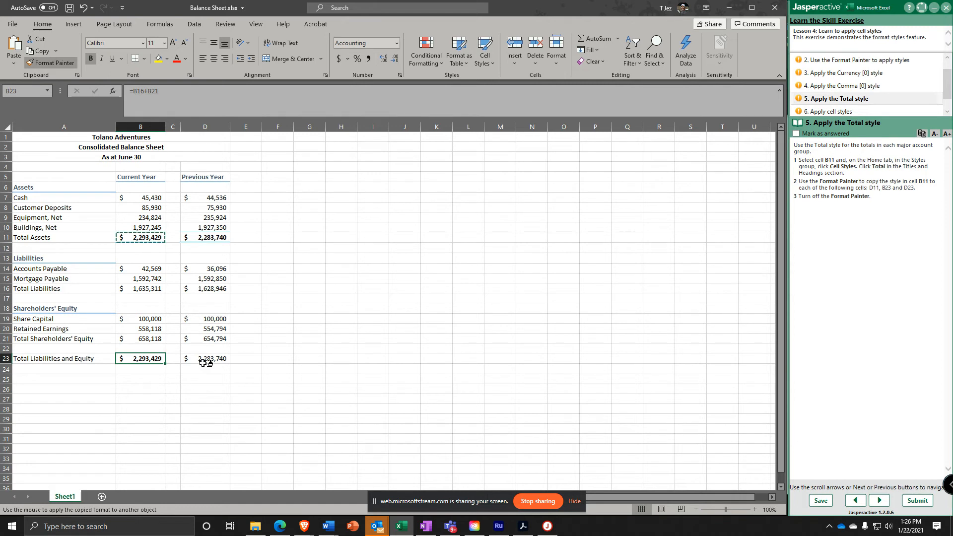
{"action": "left_click", "coordinate": [205, 358]}
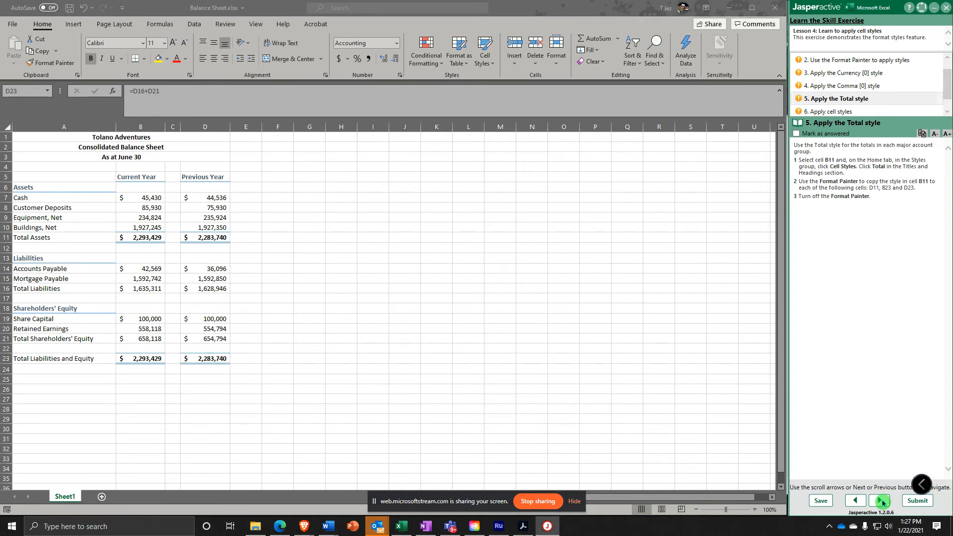
{"action": "left_click", "coordinate": [878, 500]}
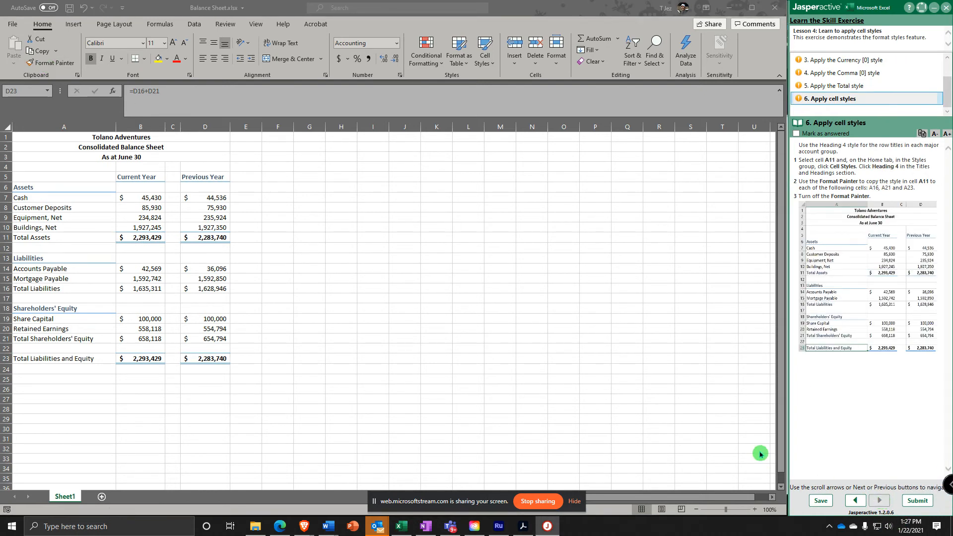
- Paint A11's Heading 4 style onto the Total row titles in A16, A21 and A23
{"action": "left_click", "coordinate": [205, 358]}
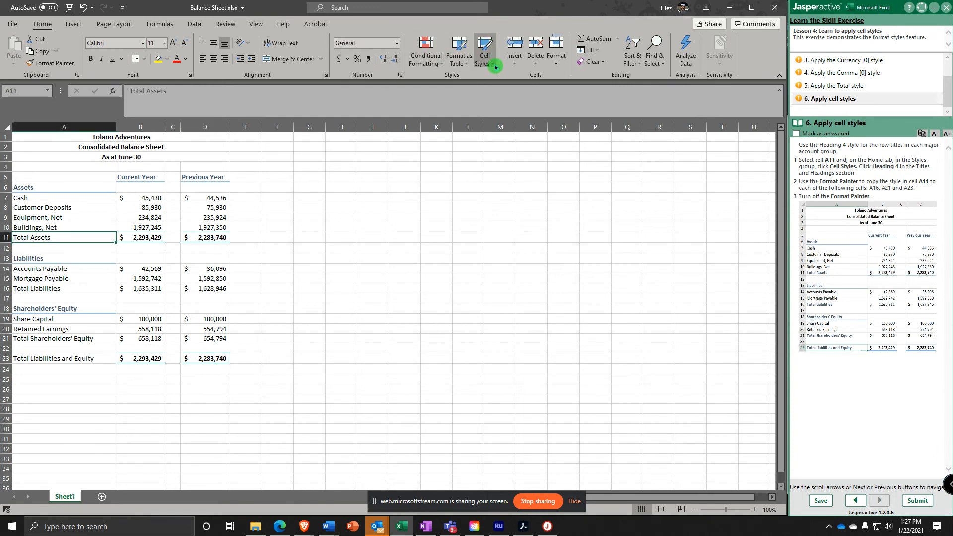
{"action": "mouse_move", "coordinate": [663, 171]}
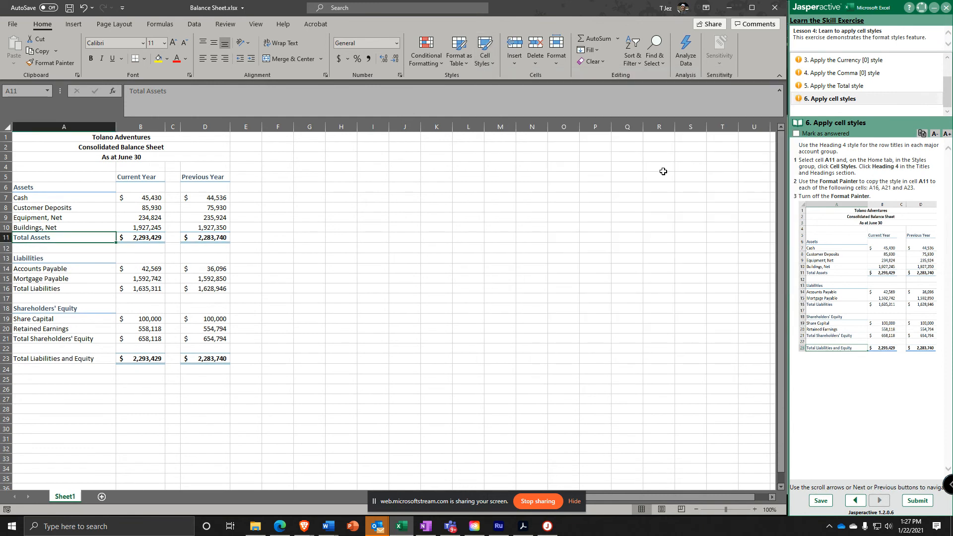
{"action": "mouse_move", "coordinate": [474, 190]}
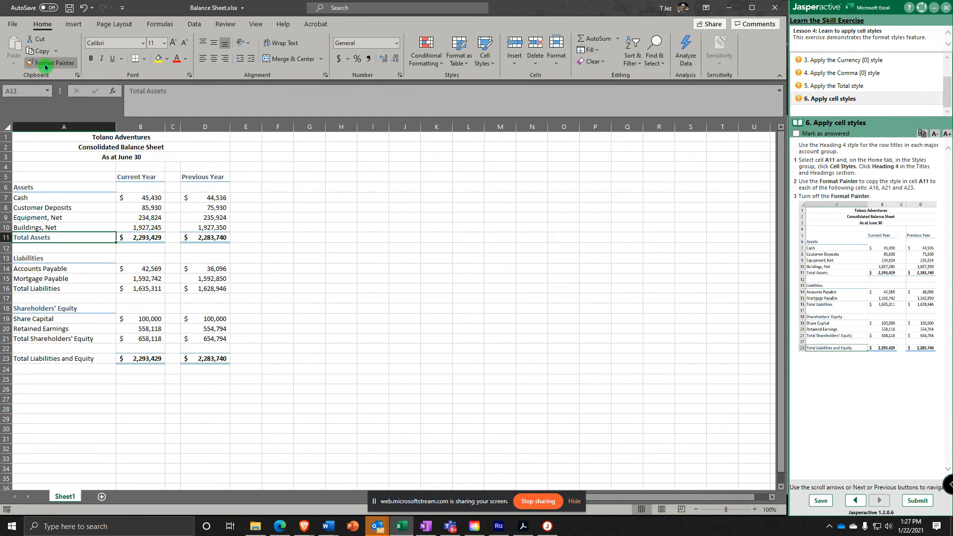
{"action": "left_click", "coordinate": [53, 63]}
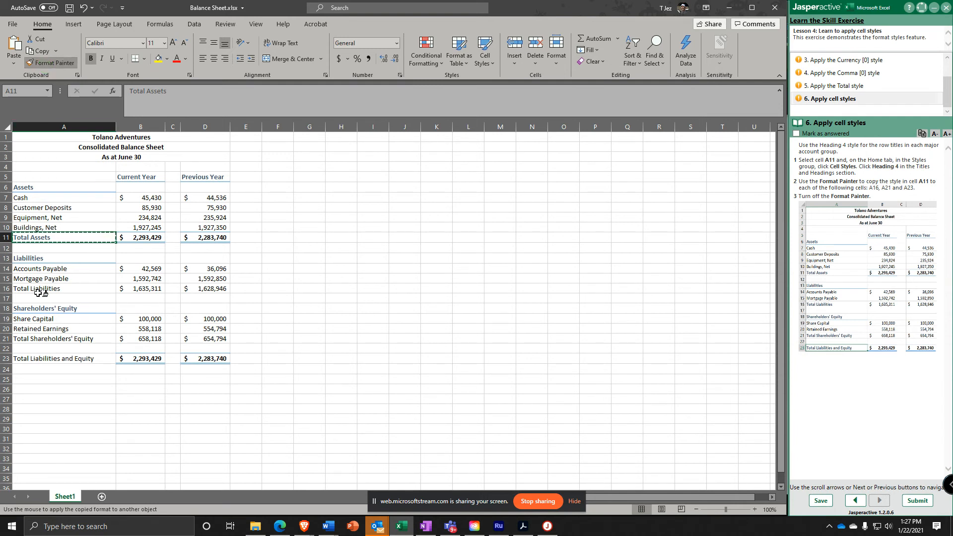
{"action": "left_click", "coordinate": [37, 289]}
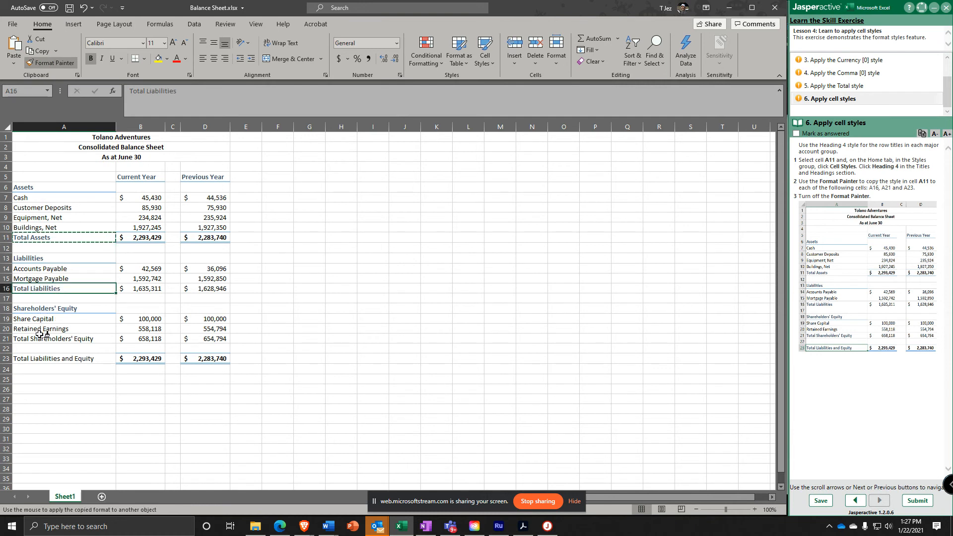
{"action": "left_click", "coordinate": [52, 338]}
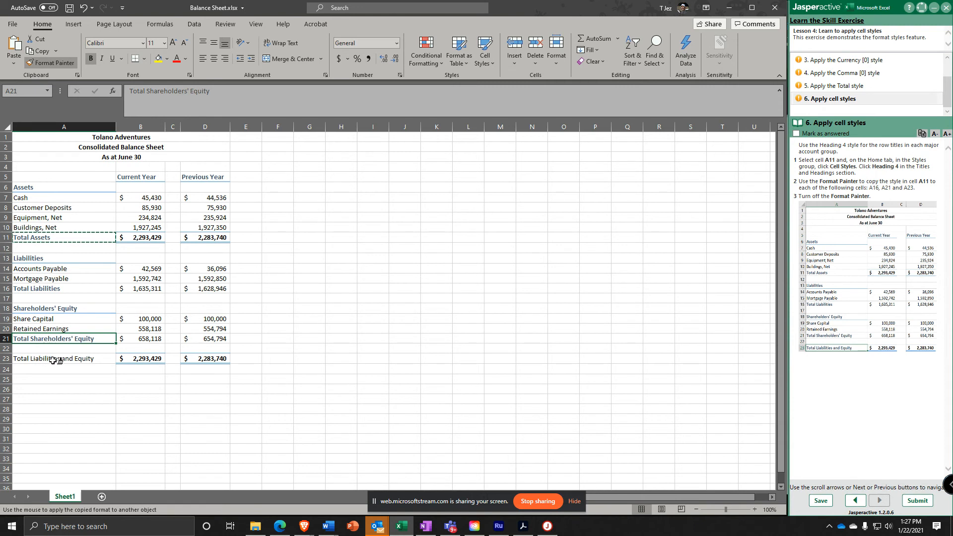
{"action": "left_click", "coordinate": [64, 358]}
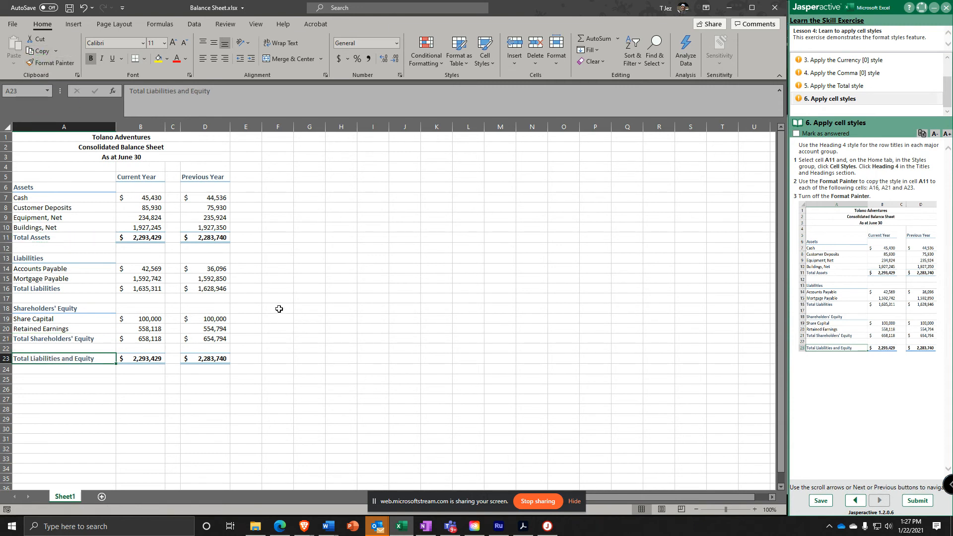
{"action": "left_click", "coordinate": [278, 307]}
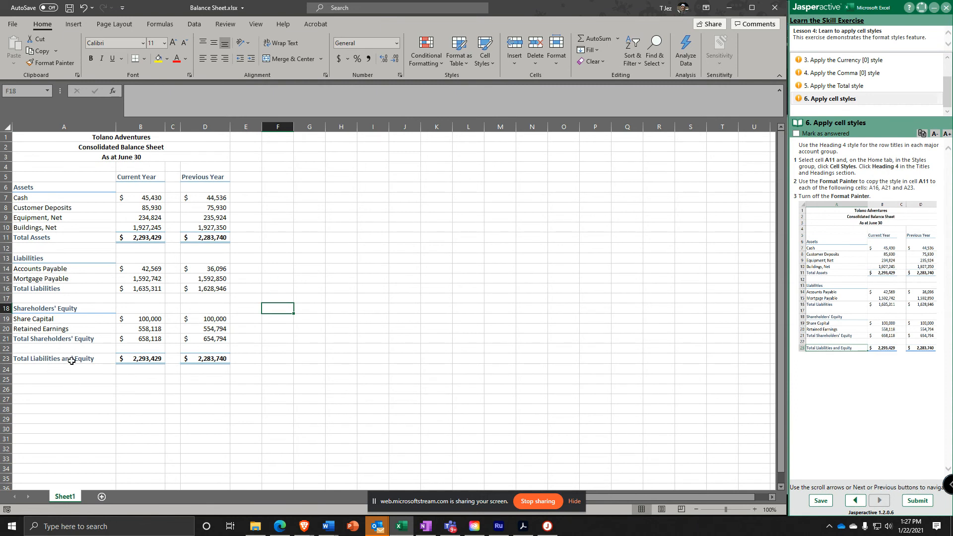
{"action": "mouse_move", "coordinate": [766, 426]}
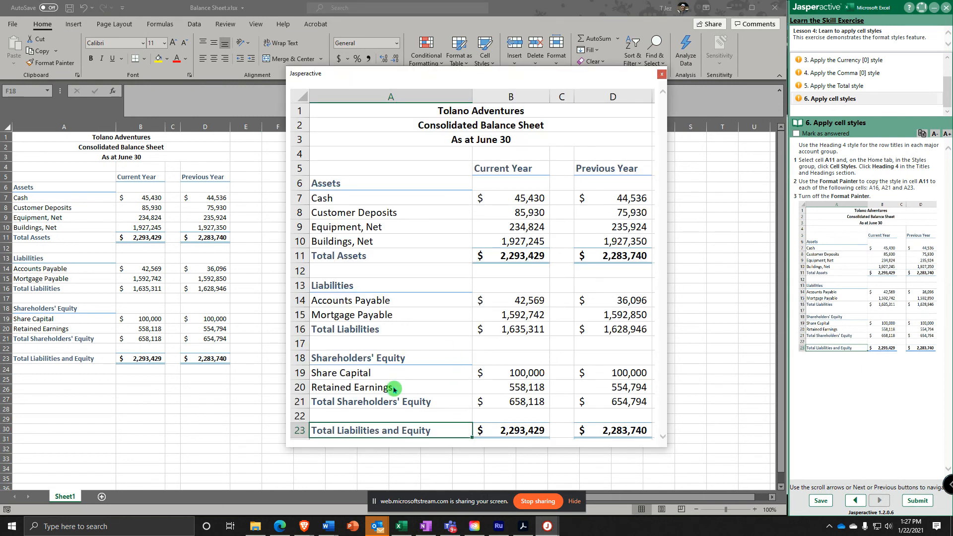
{"action": "mouse_move", "coordinate": [425, 413]}
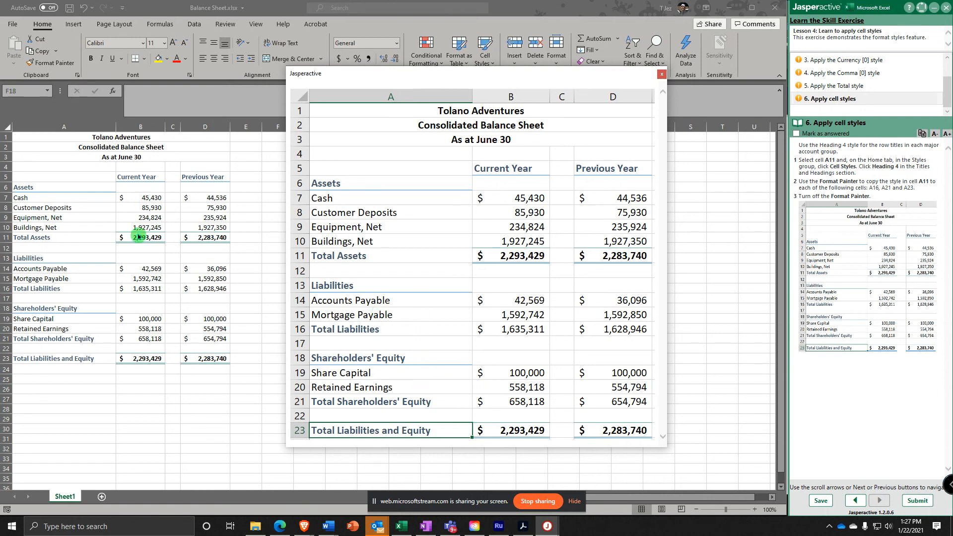
- Submit the exercise results for scoring and expand Using Cell Styles on the course page
{"action": "left_click", "coordinate": [916, 500]}
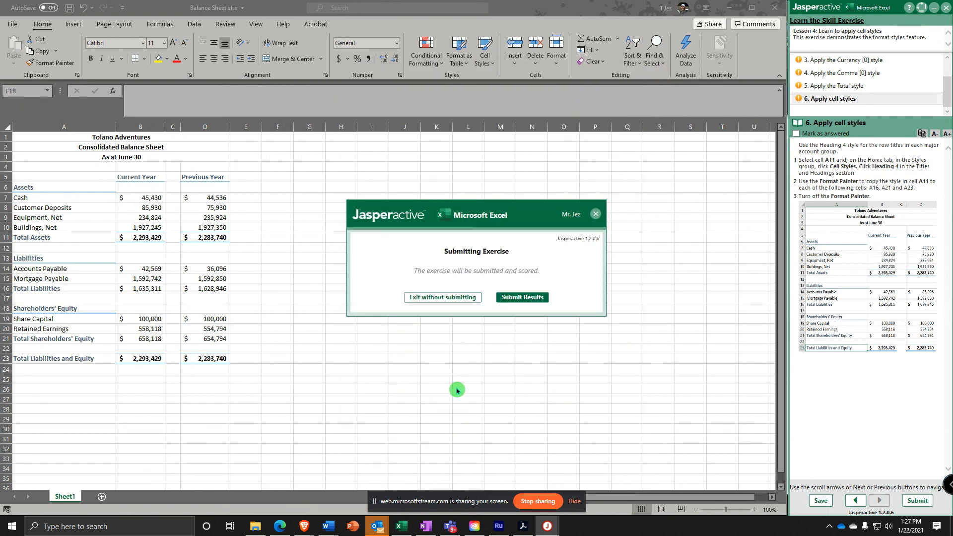
{"action": "left_click", "coordinate": [521, 297]}
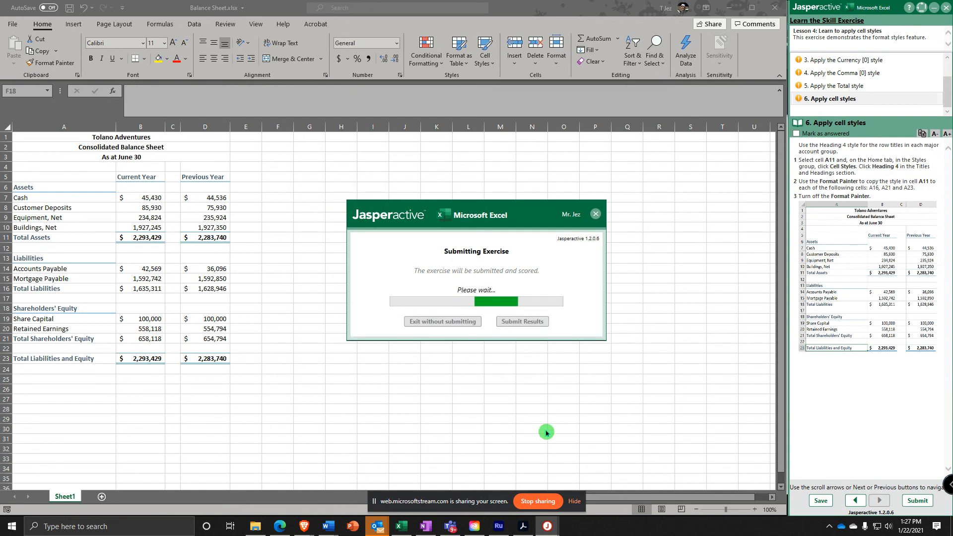
{"action": "left_click", "coordinate": [521, 321]}
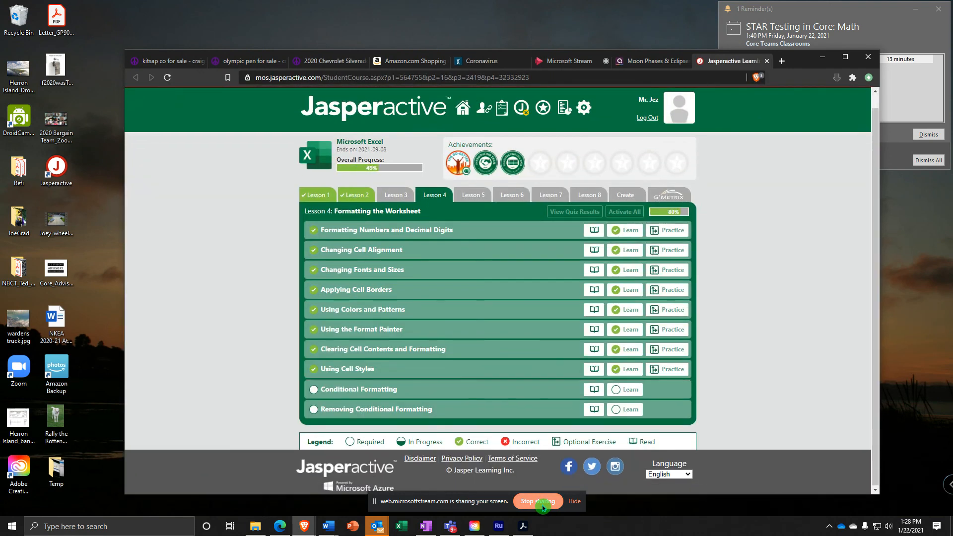
{"action": "left_click", "coordinate": [346, 369]}
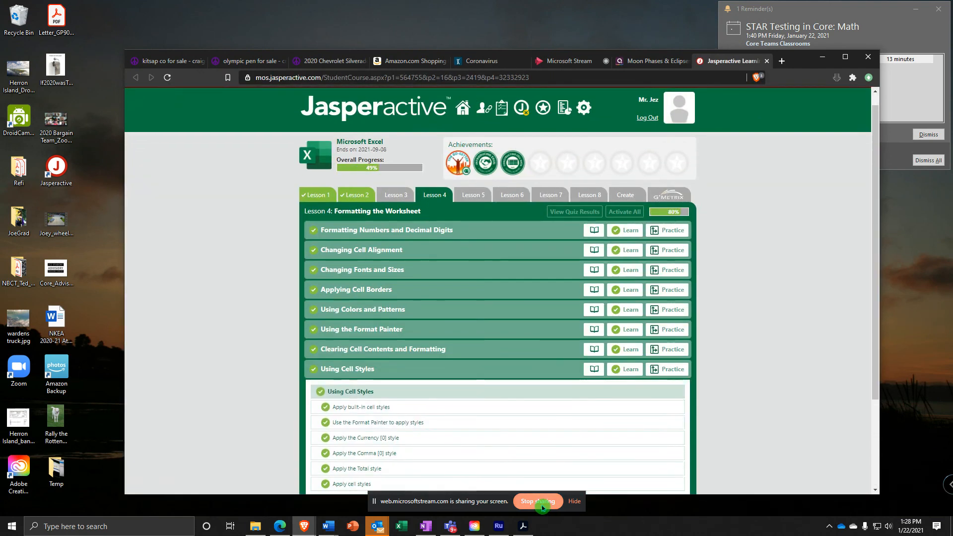